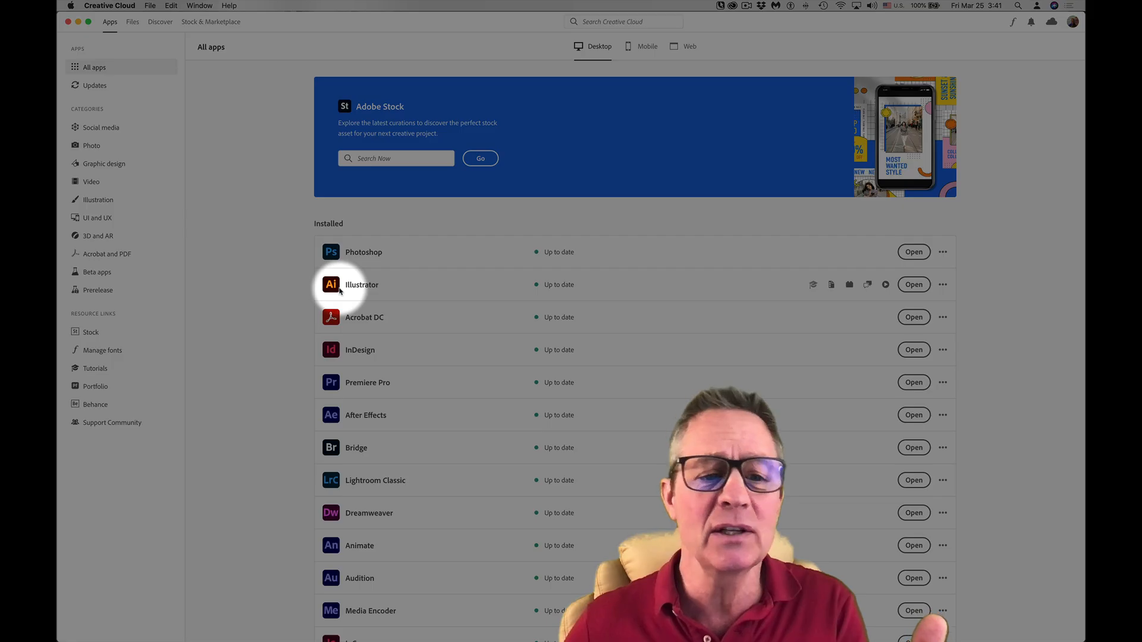
mouse_move(348, 349)
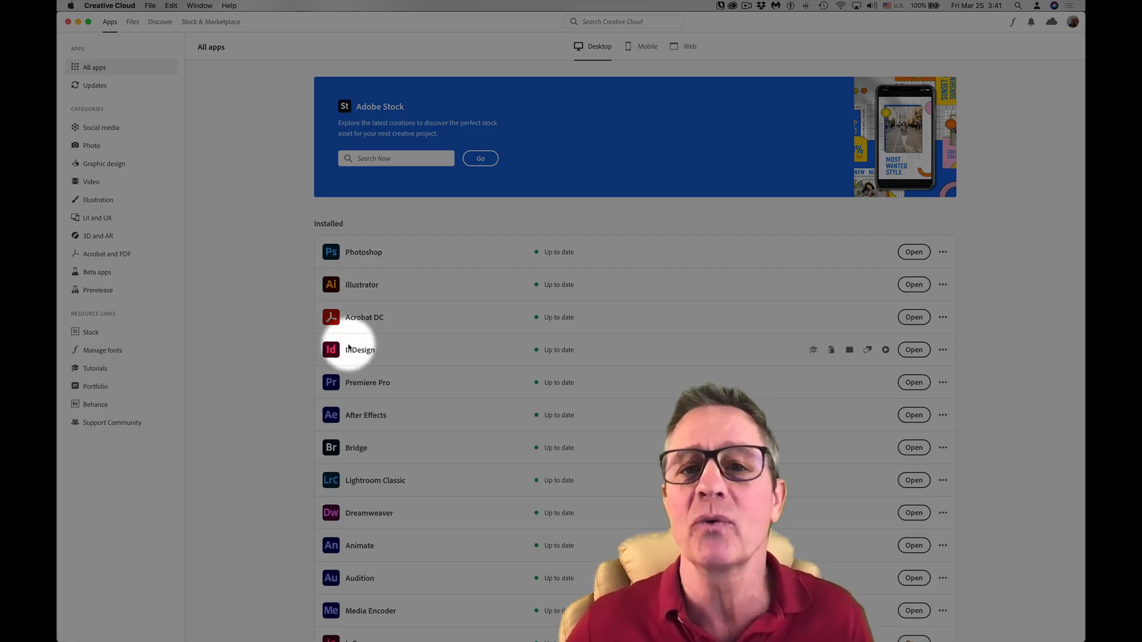
Quit Adobe Creative Cloud and confirm the quit prompt, leaving the desktop
scroll(down, 3)
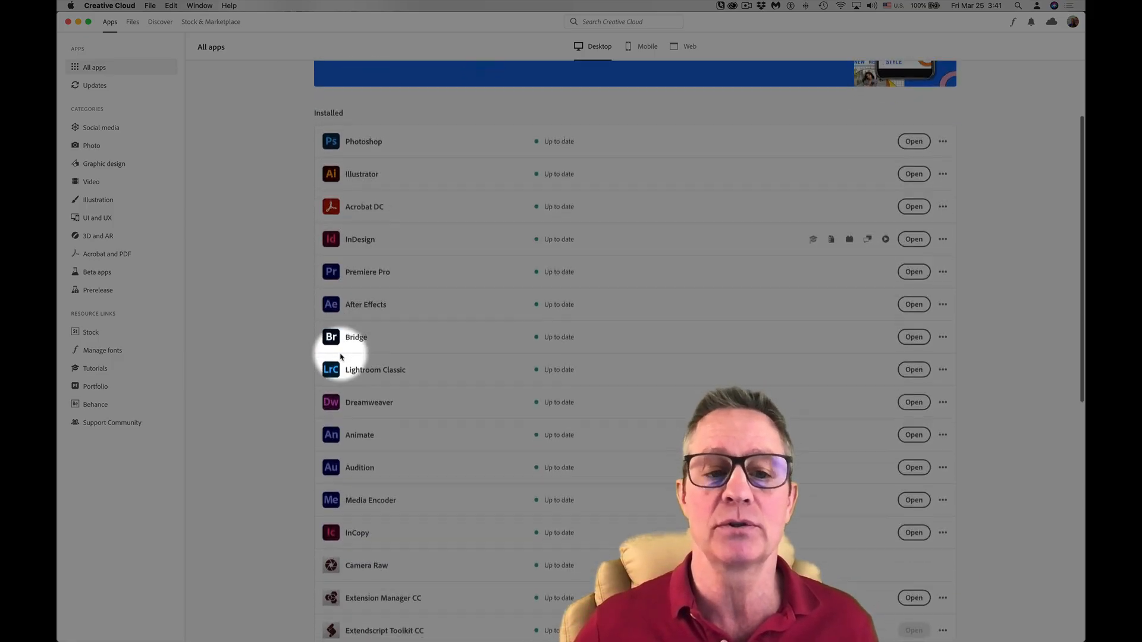
scroll(down, 3)
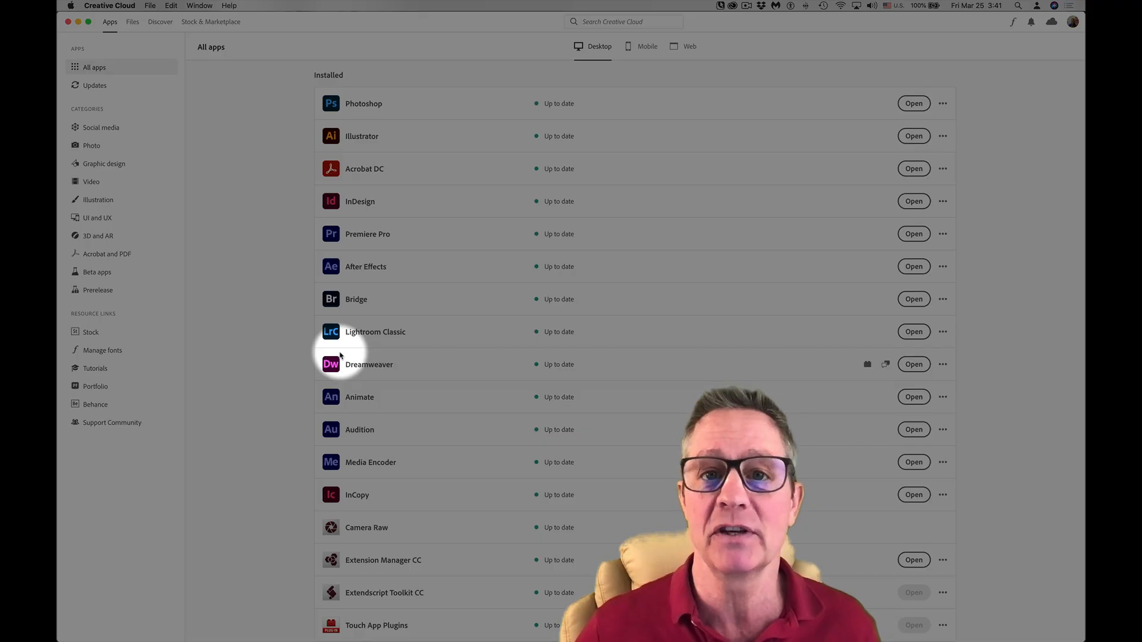
scroll(down, 3)
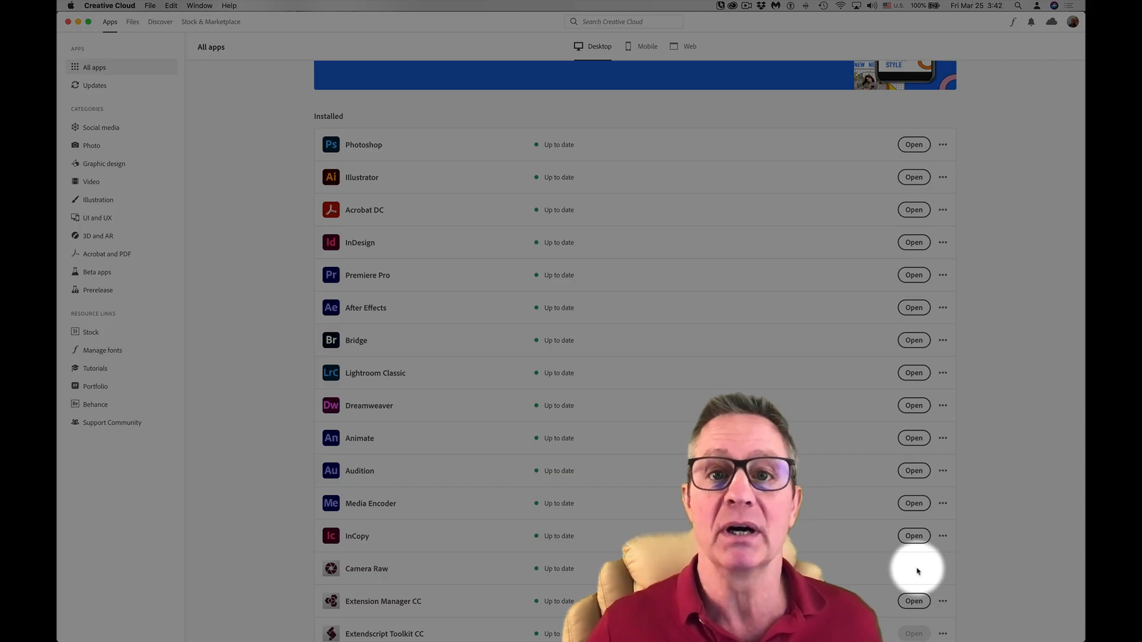
mouse_move(932, 144)
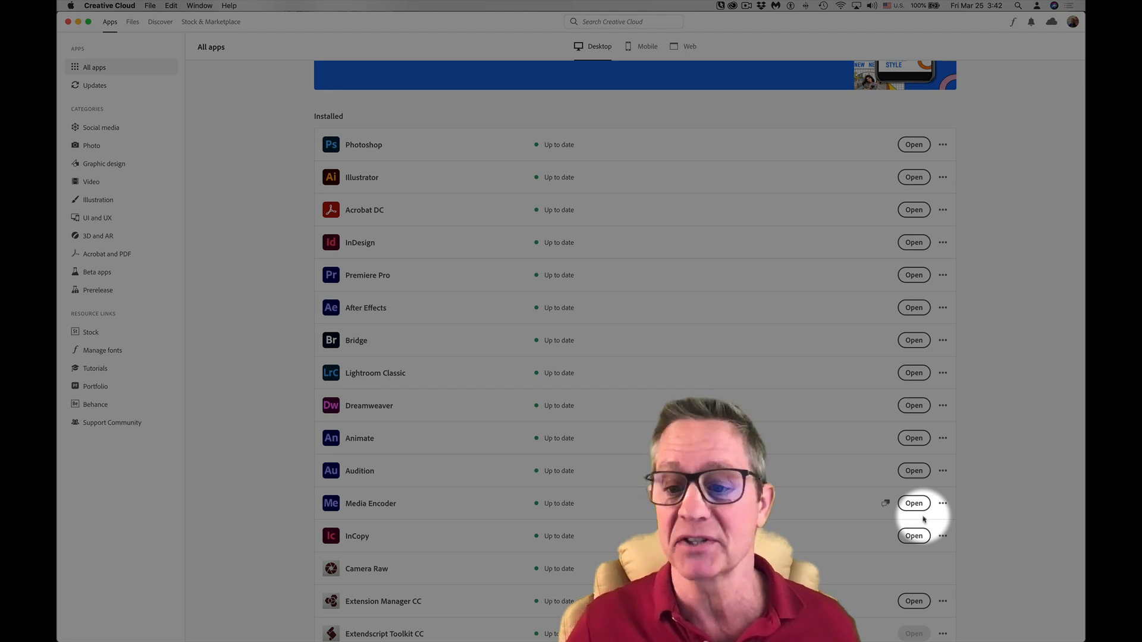
mouse_move(878, 572)
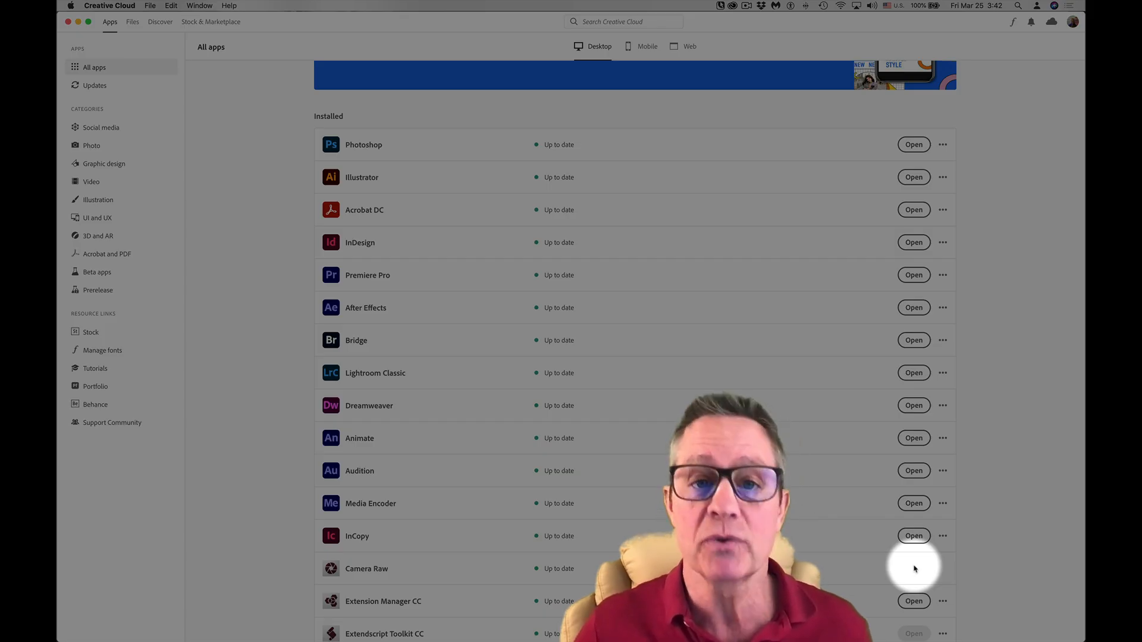
mouse_move(253, 91)
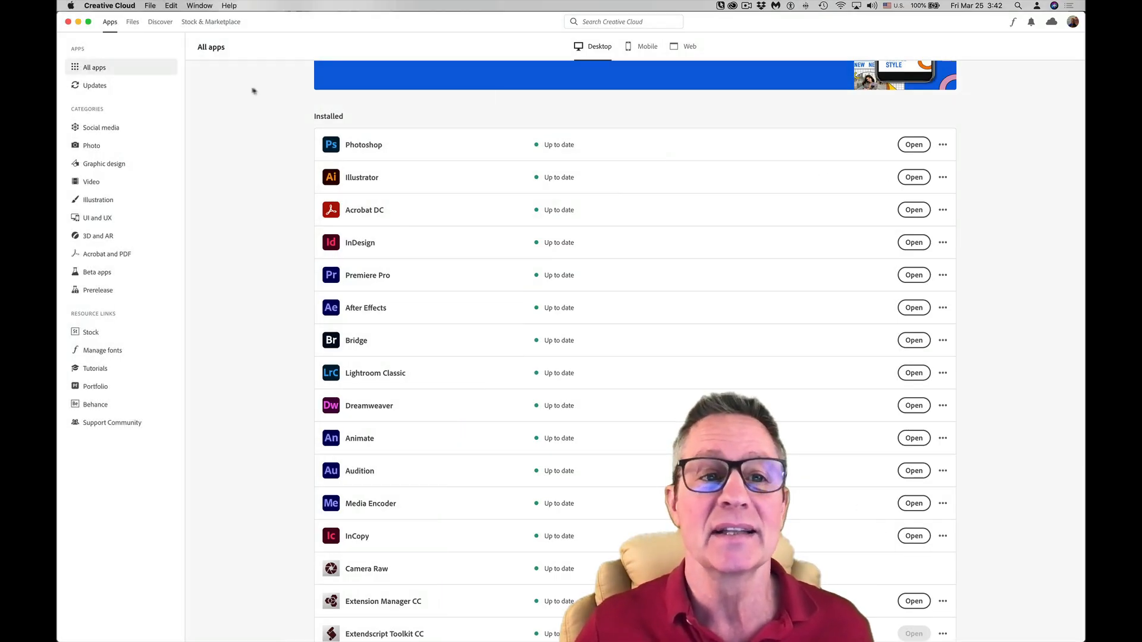
key(cmd+q)
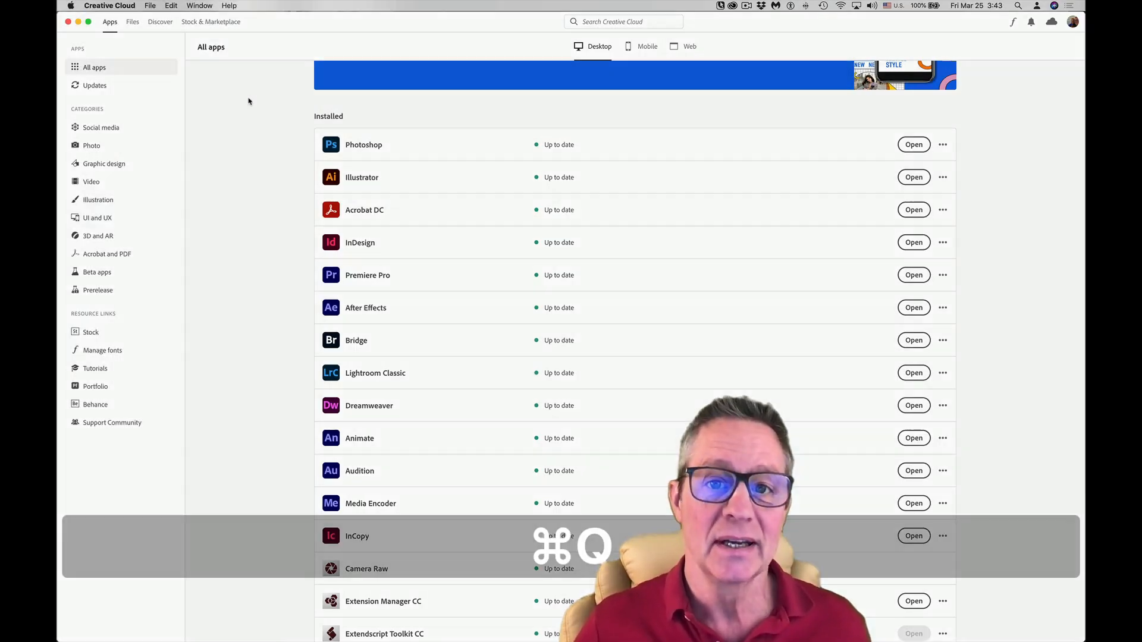
key(cmd+q)
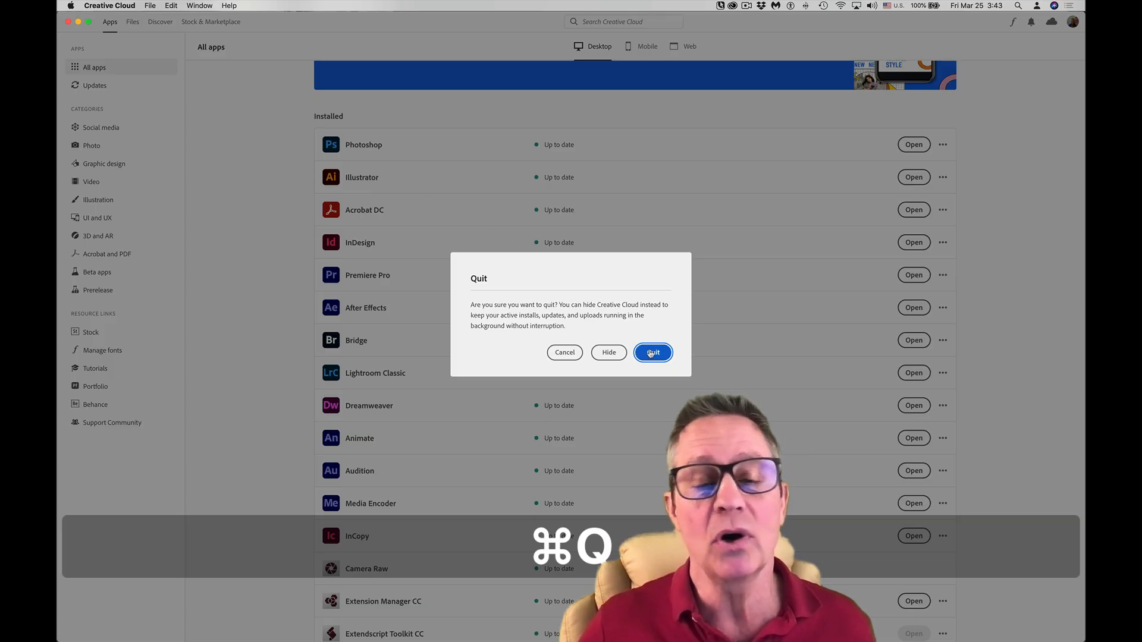
click(652, 353)
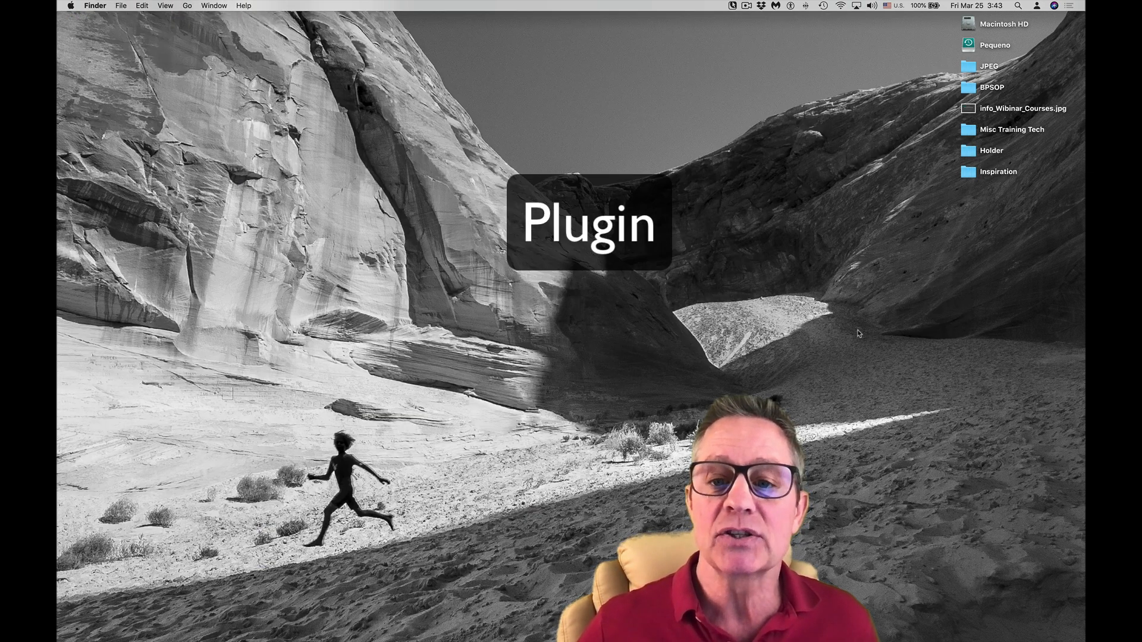
key(cmd+tab)
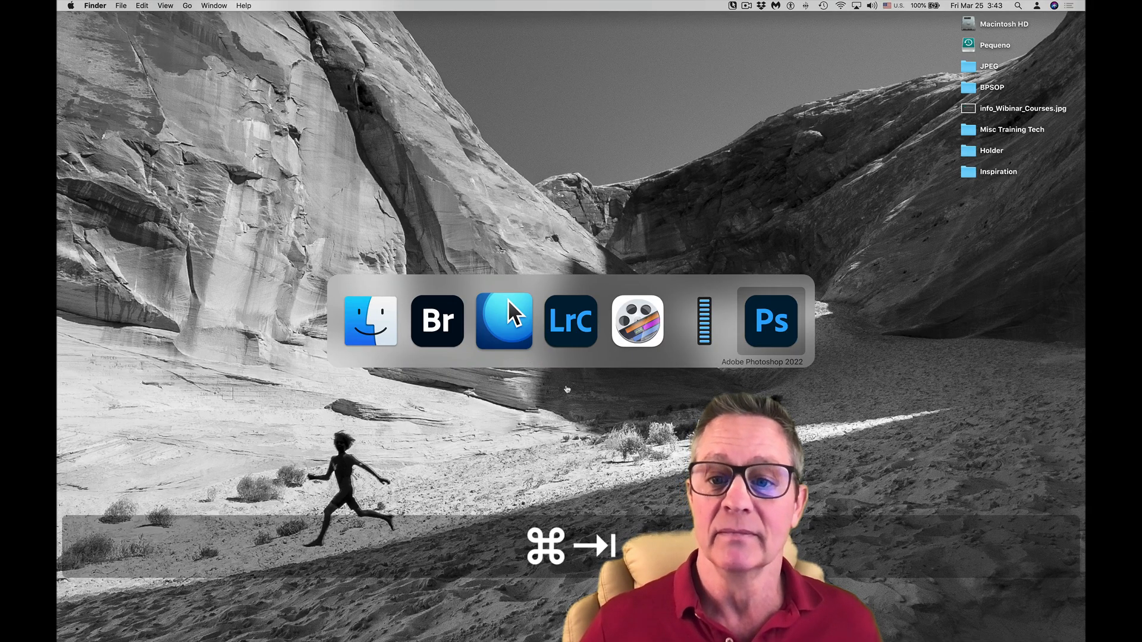
click(770, 321)
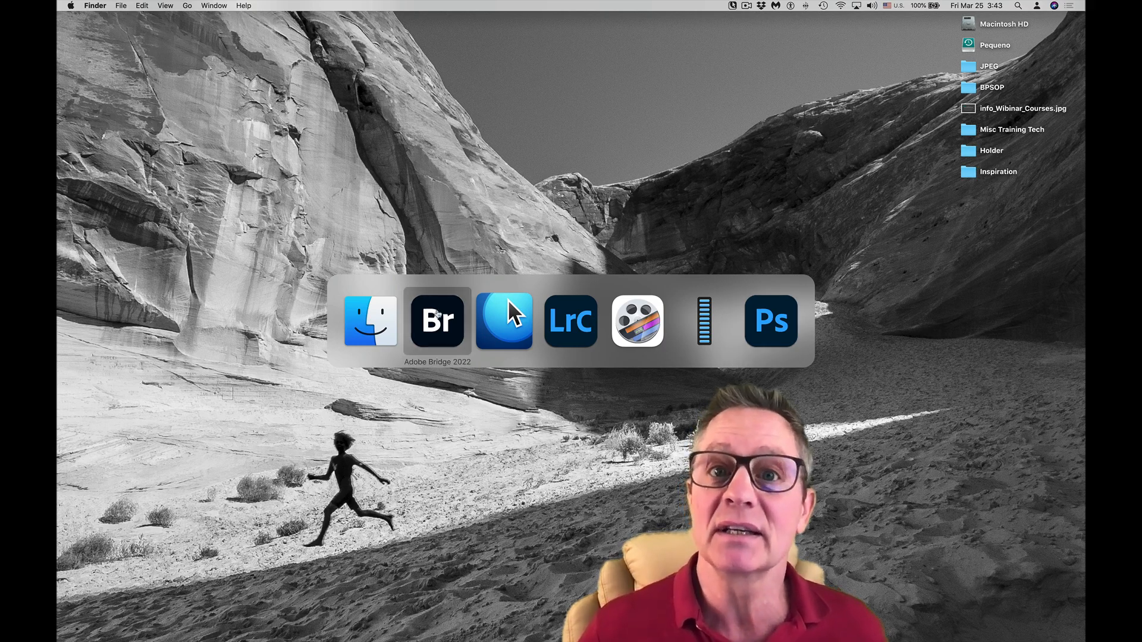
mouse_move(571, 320)
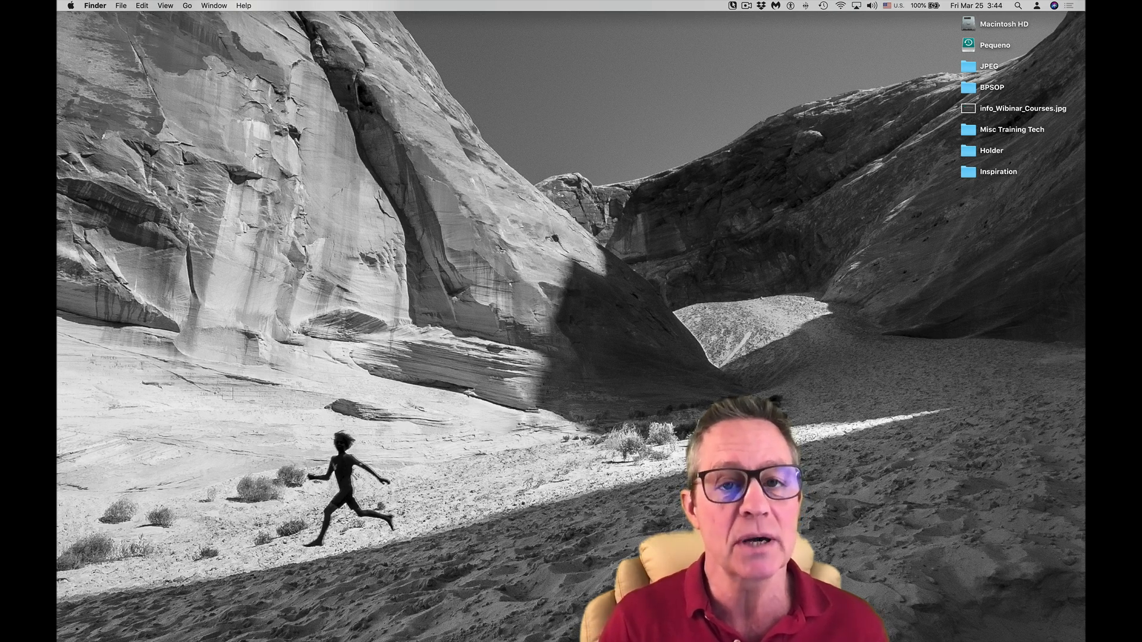
Bring Adobe Bridge forward on the Portfolio collection and view its File menu
key(cmd+tab)
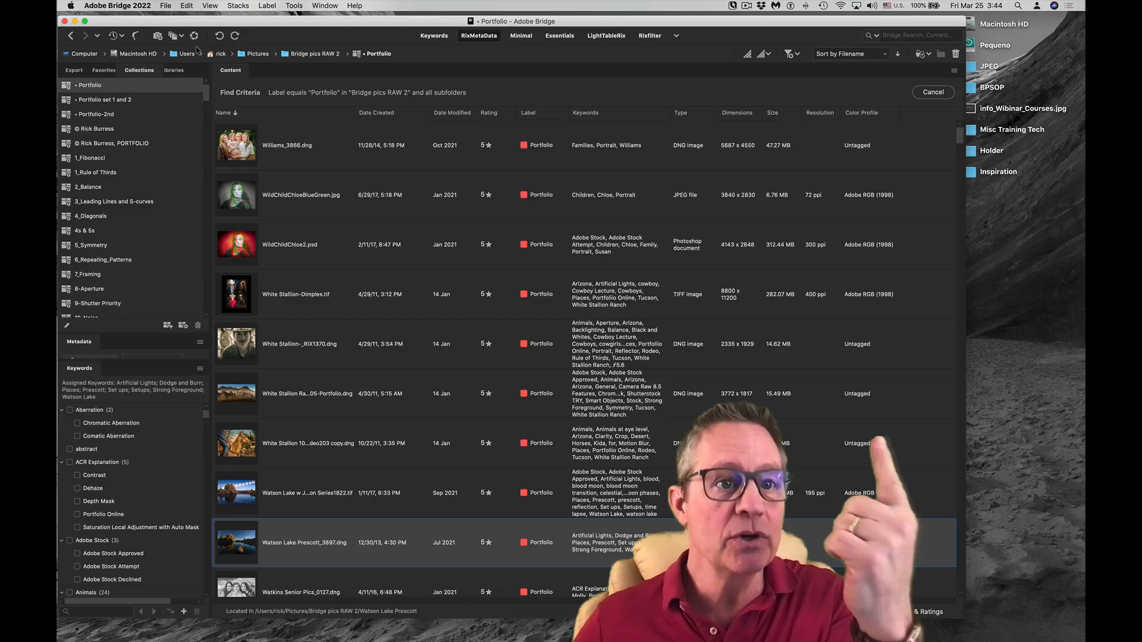
click(166, 6)
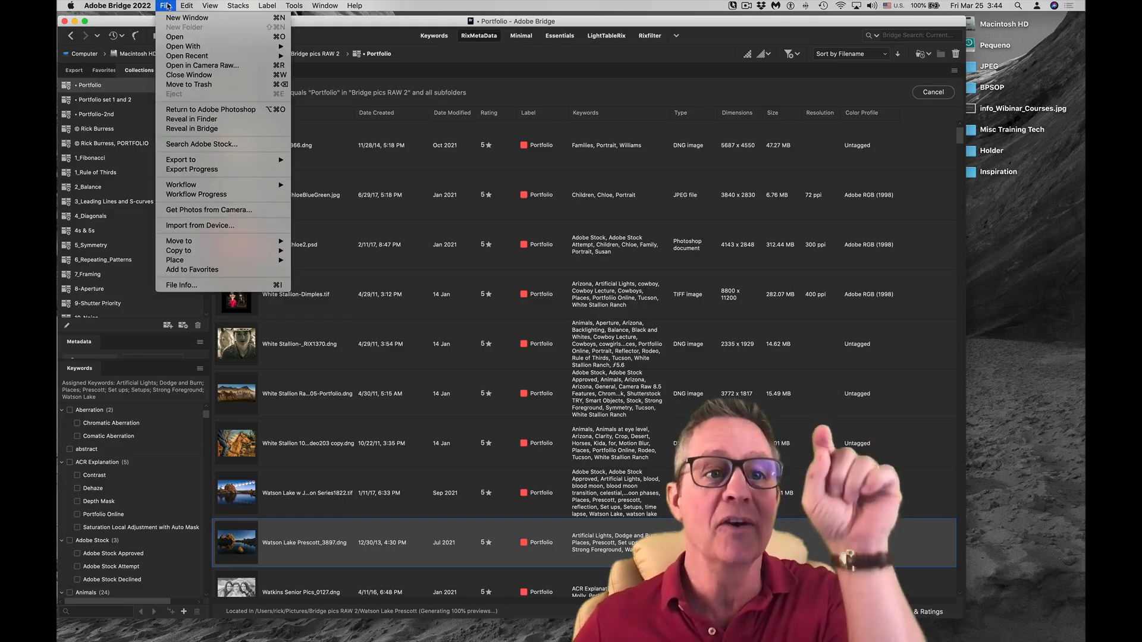
mouse_move(201, 65)
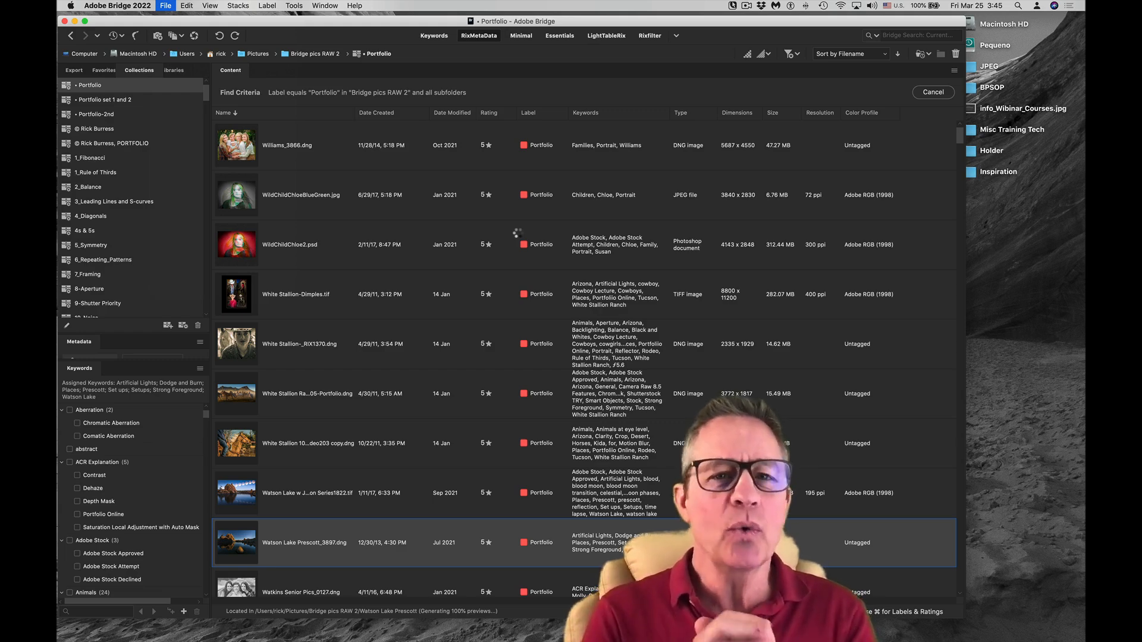
Open Watson Lake Prescott_3897.dng in Camera Raw to view its Basic adjustments
double_click(305, 542)
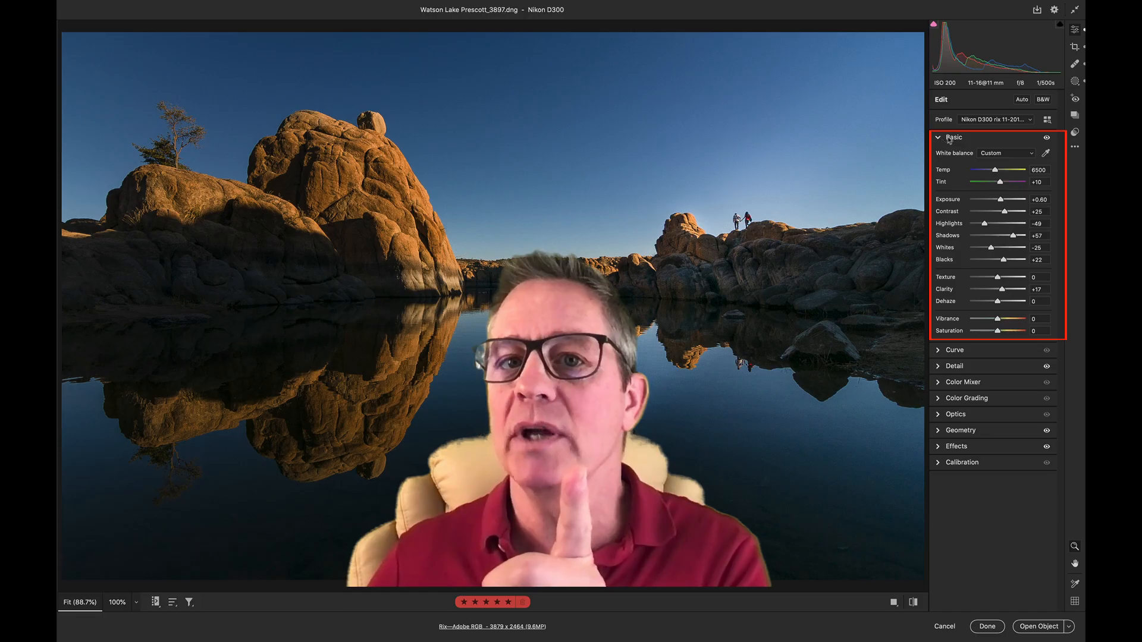
click(952, 137)
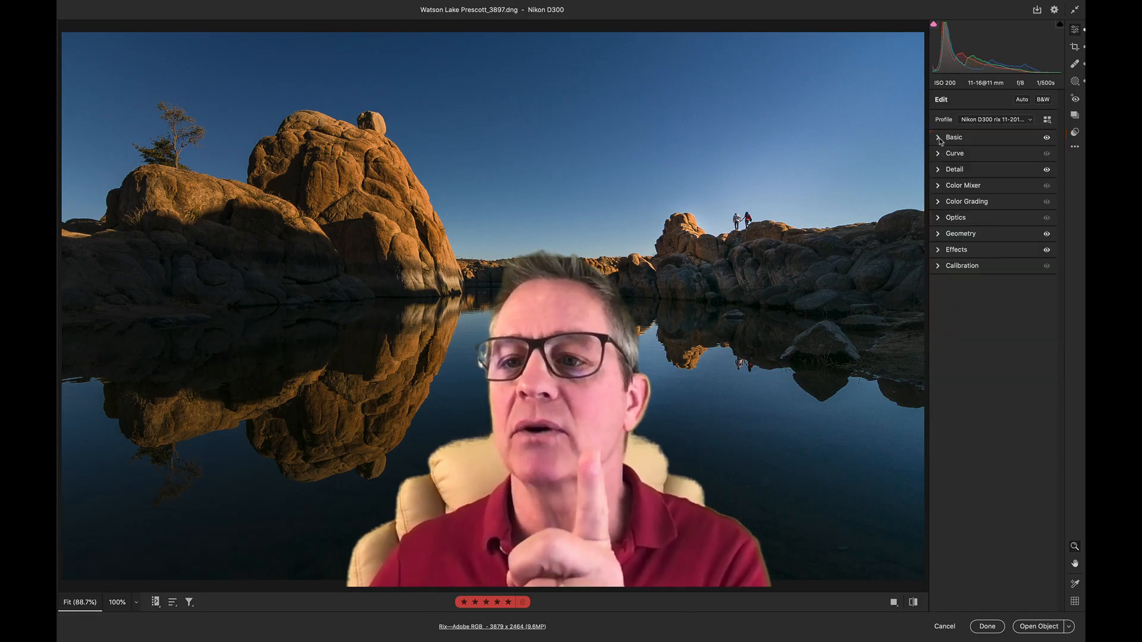
click(951, 137)
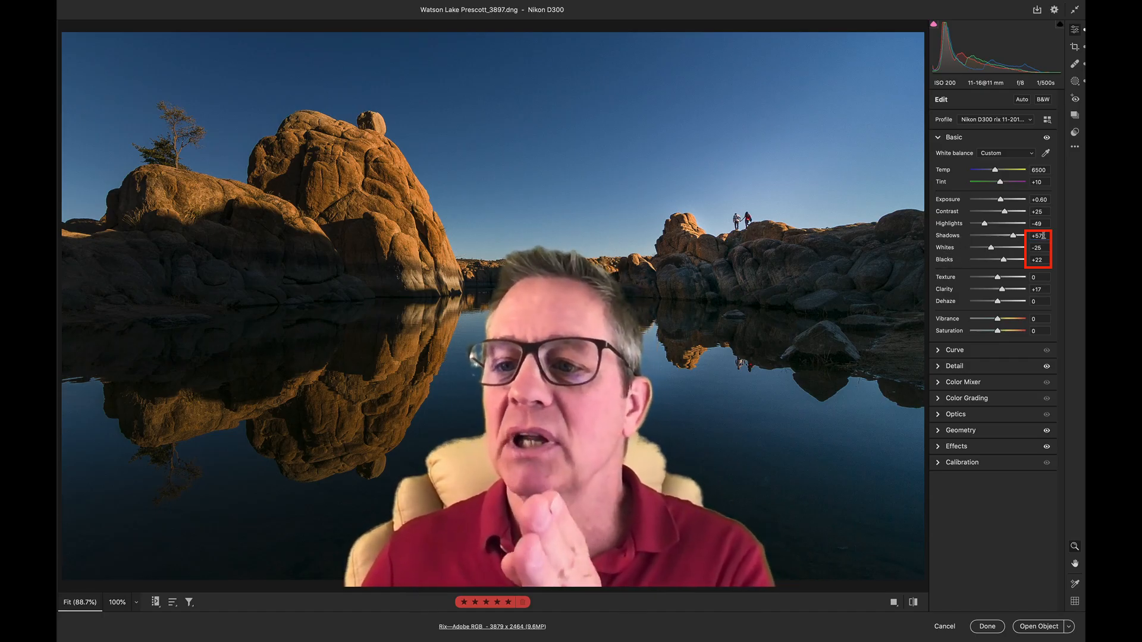
double_click(1036, 248)
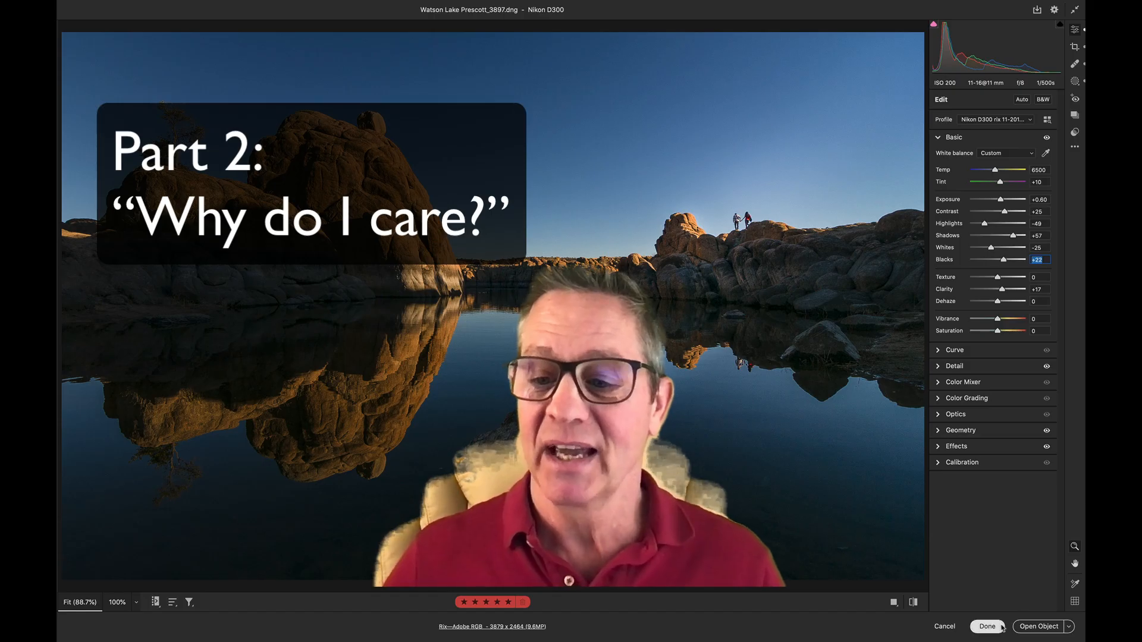
Accept the Camera Raw edits and switch to the lake photo in Lightroom Classic's Develop
click(986, 627)
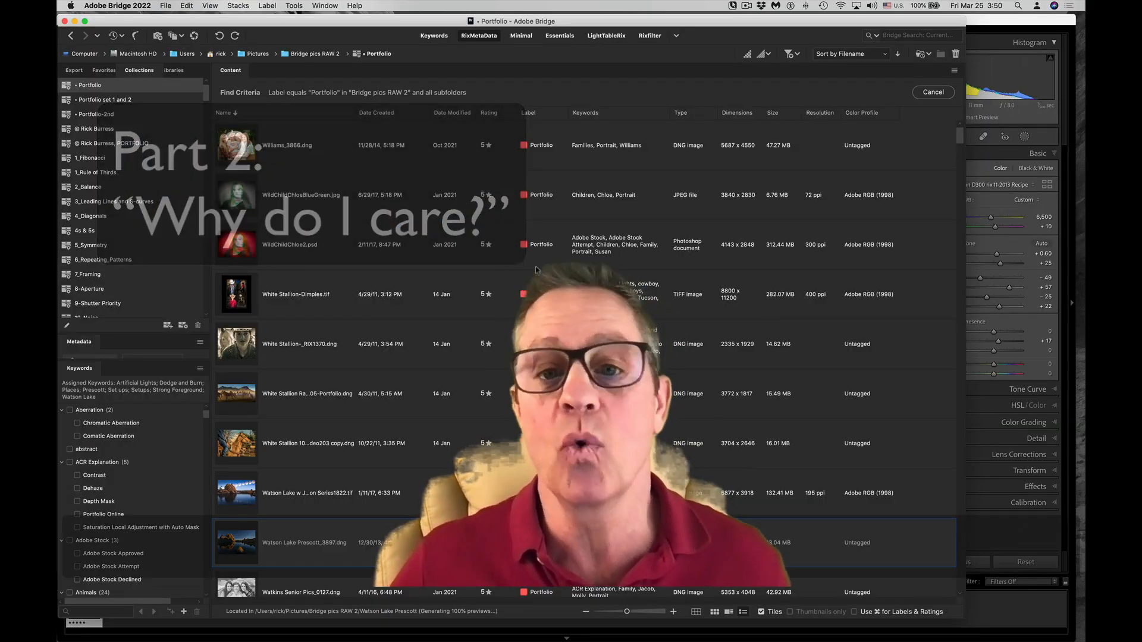
key(cmd+tab)
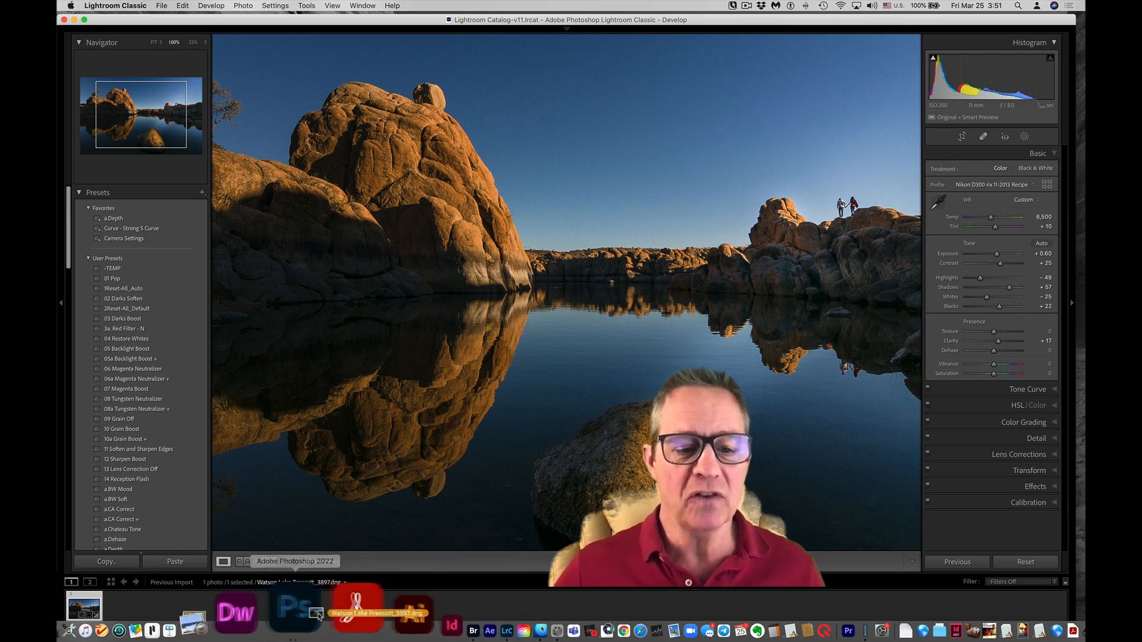
Quit Lightroom Classic so the Back Up Catalog prompt appears
click(295, 614)
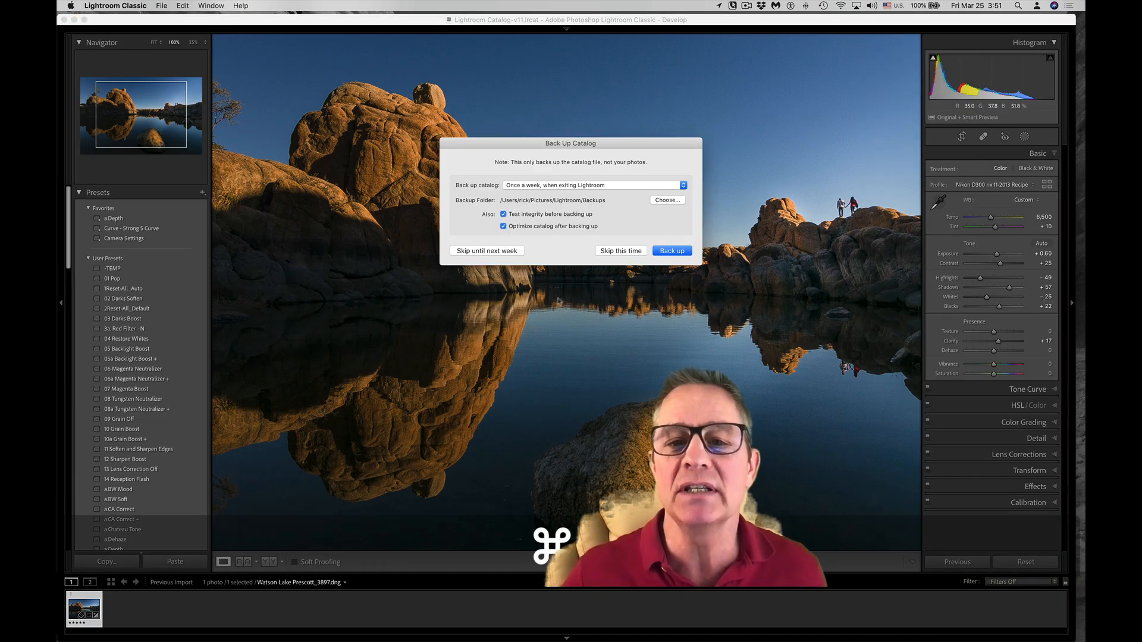
click(619, 251)
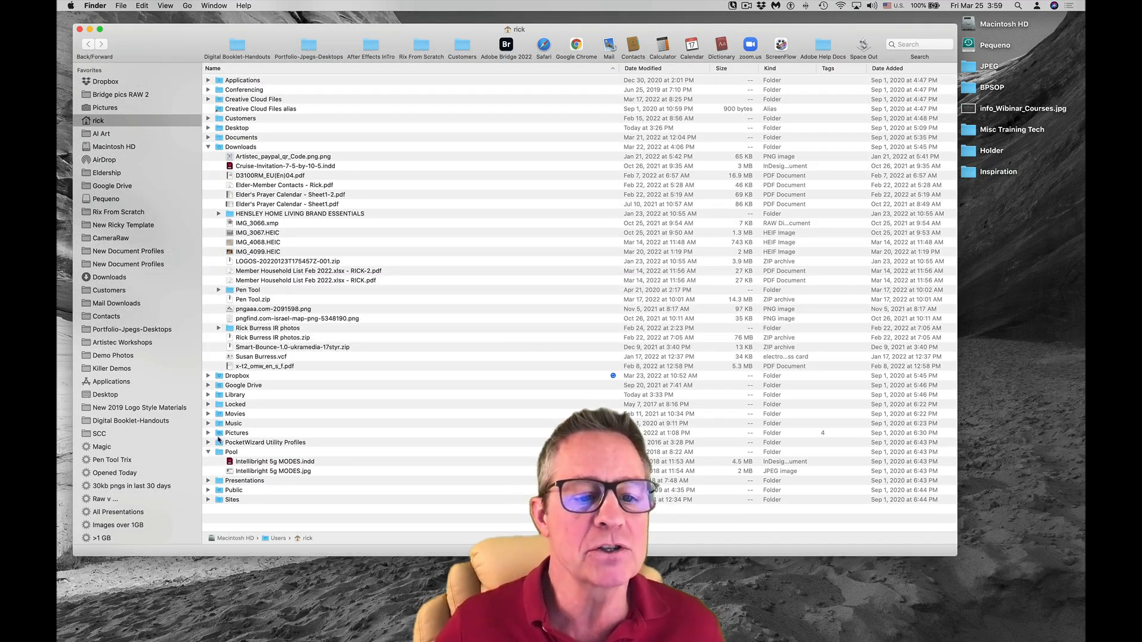
Navigate Finder from Pictures into Bridge pics RAW 2 > Tanque Verde, then return to Bridge
click(114, 117)
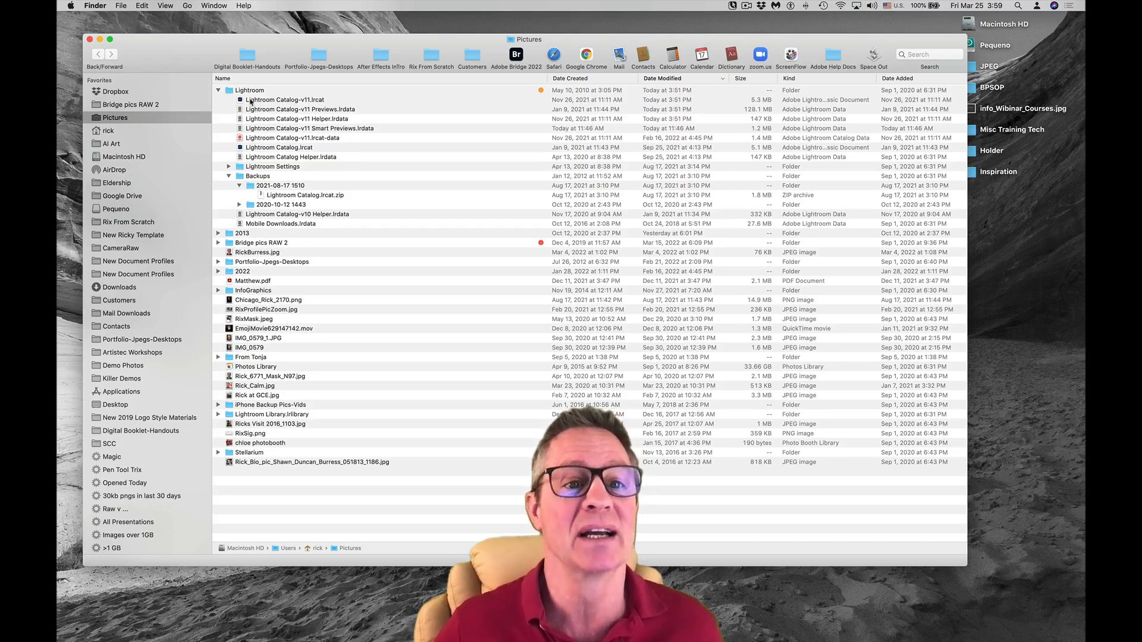
click(285, 100)
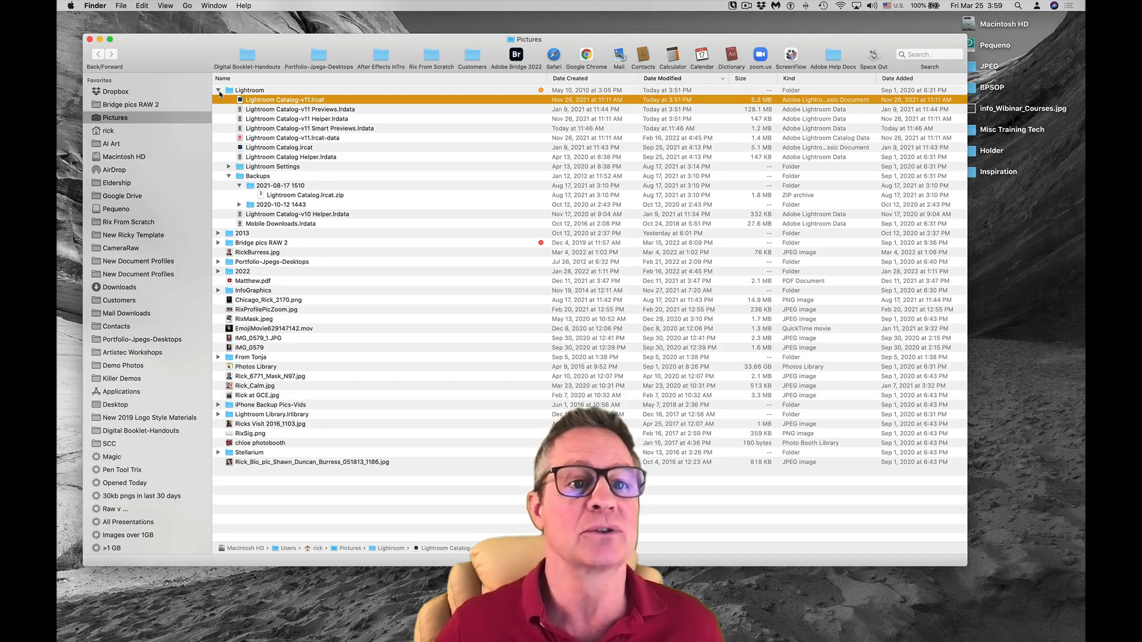
click(218, 89)
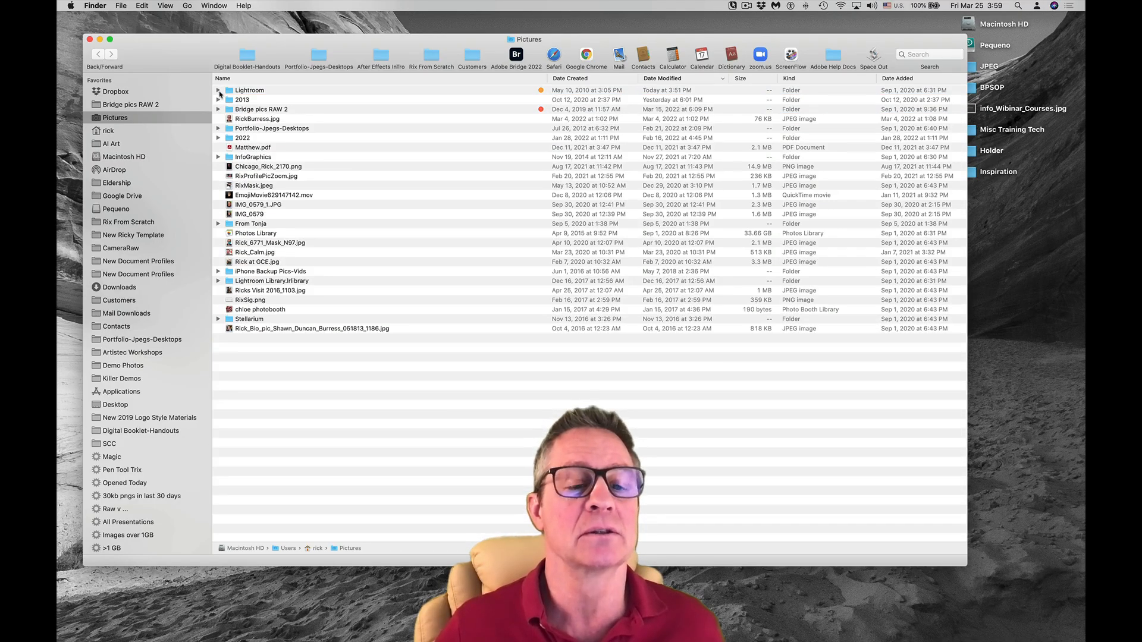
double_click(261, 109)
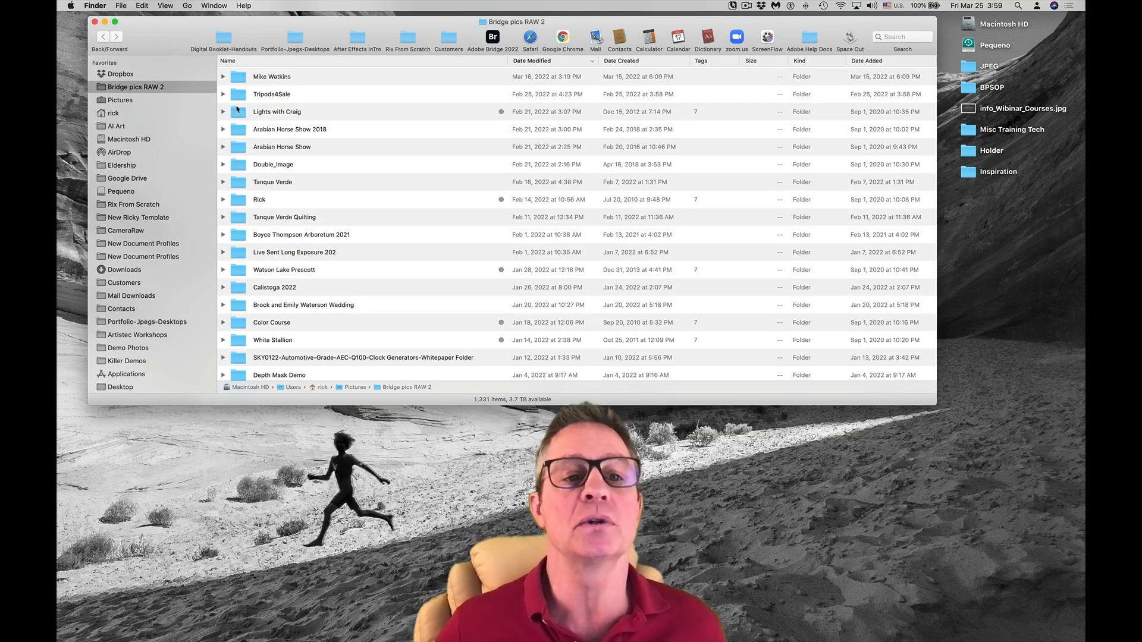
mouse_move(237, 180)
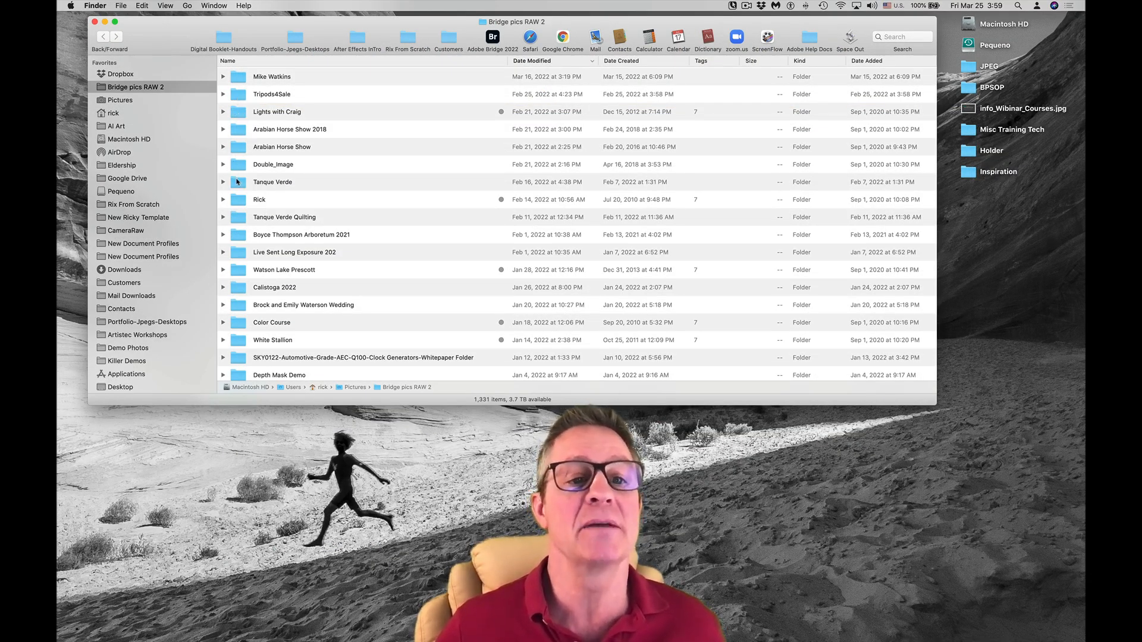
double_click(272, 182)
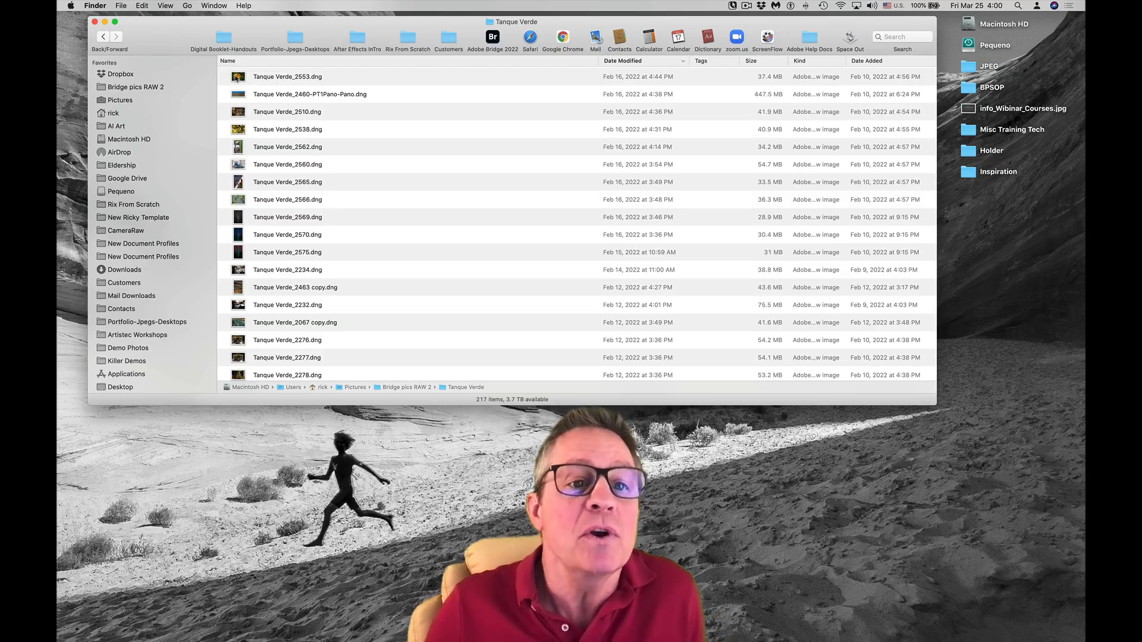
click(286, 77)
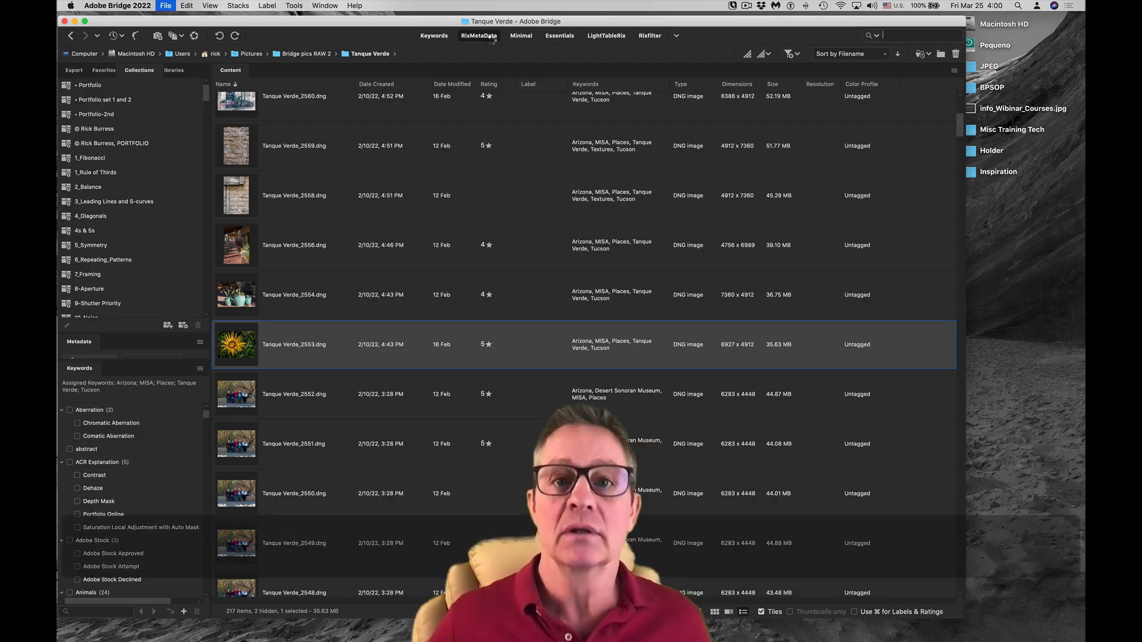
Open the yellow flower photo Tanque Verde_2553.dng in Camera Raw
double_click(236, 344)
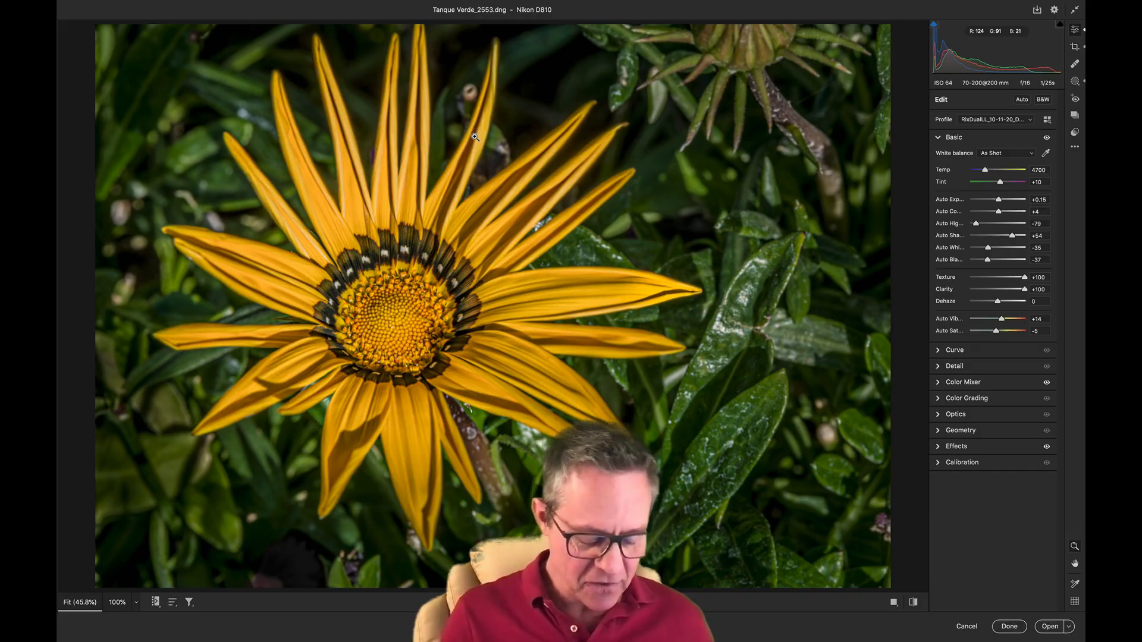
Shift the petal hues in the Color Mixer, then save the edits back to Bridge
click(963, 382)
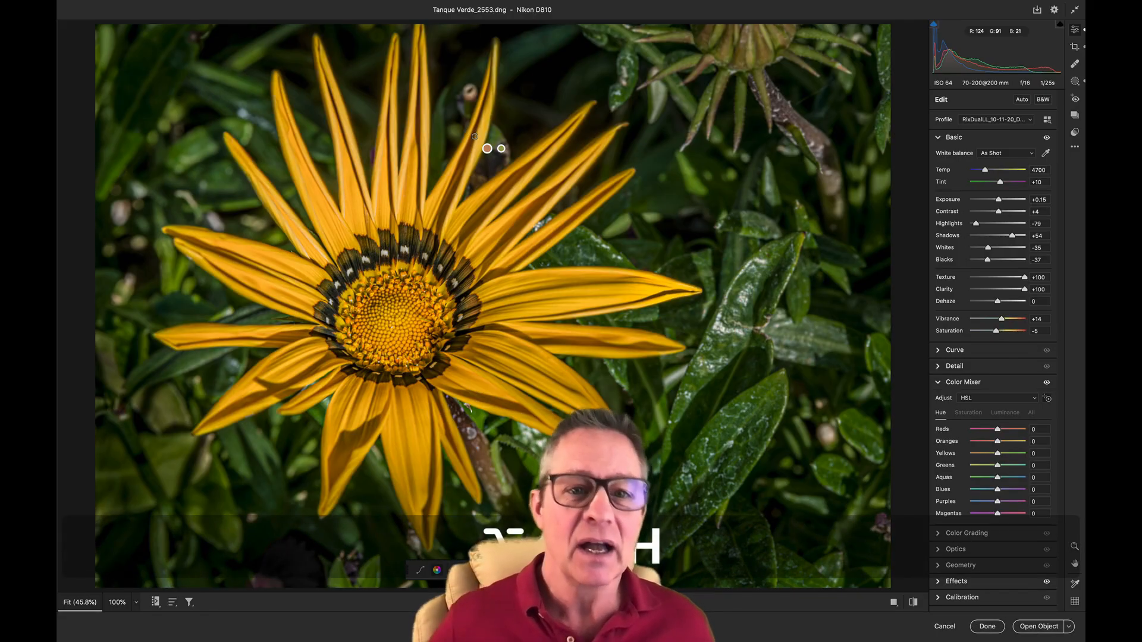
drag(998, 441, 1038, 440)
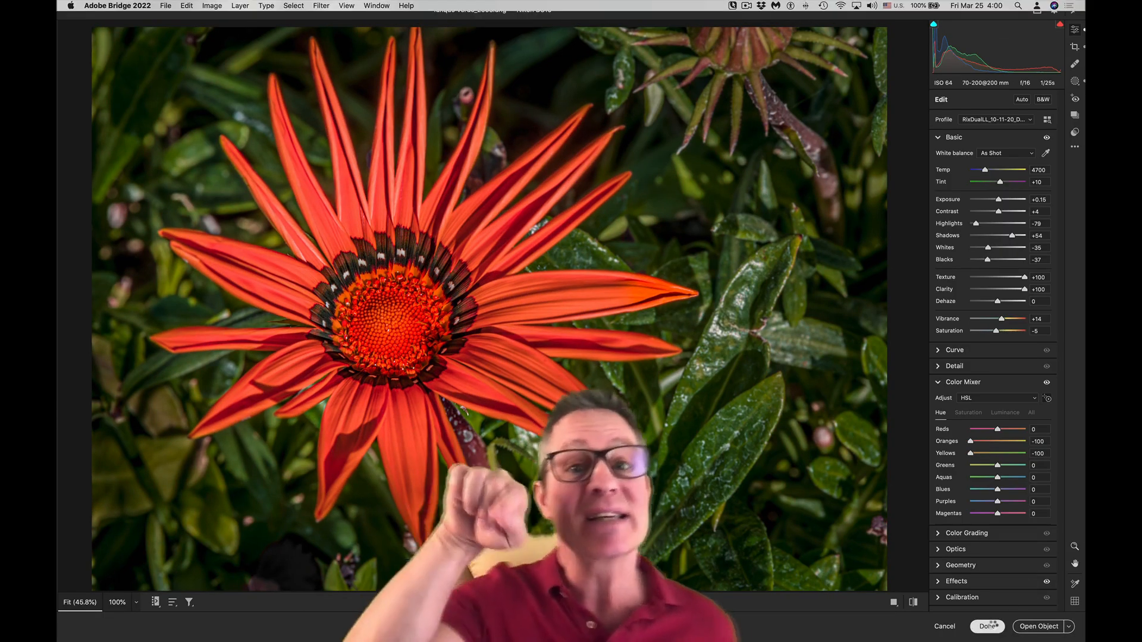
click(985, 626)
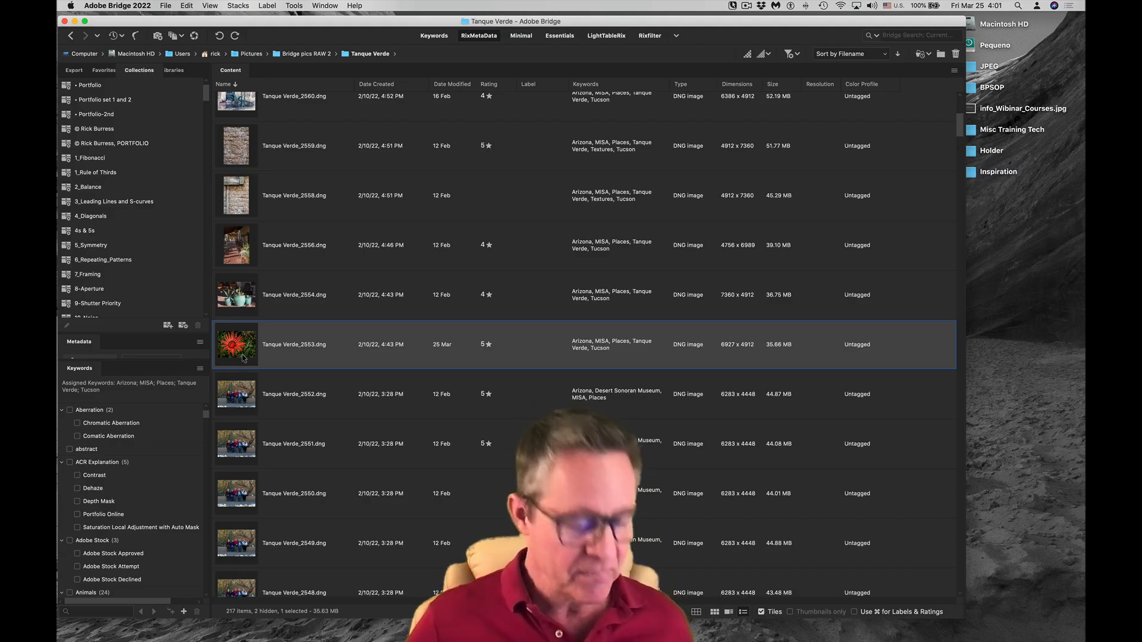
Reveal Tanque Verde_2553.dng in Finder from its Bridge thumbnail
right_click(244, 345)
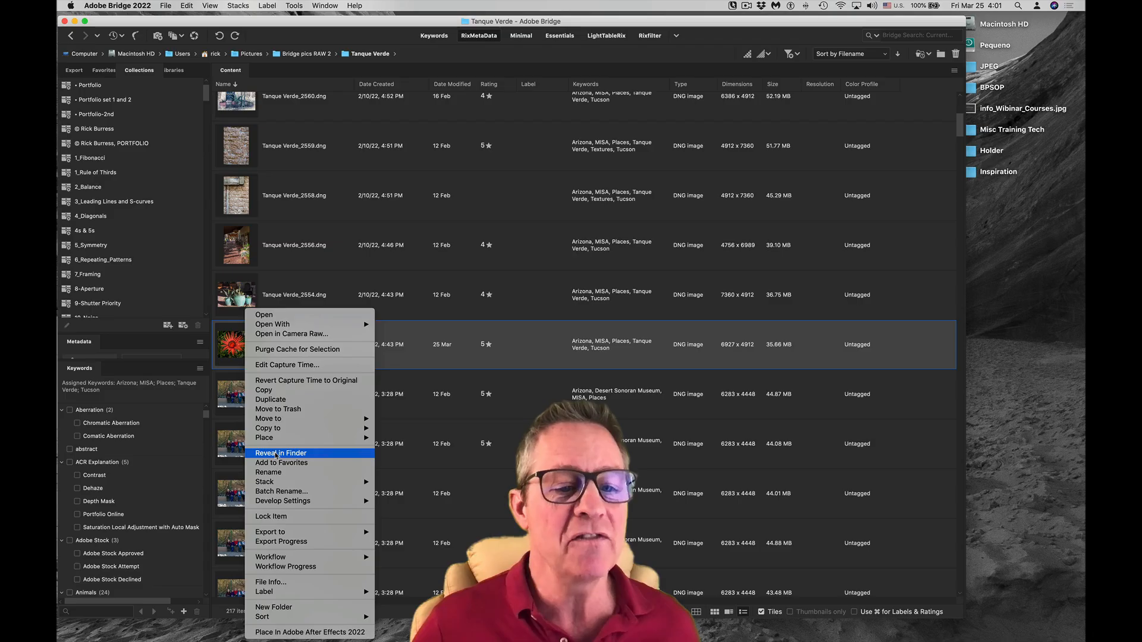
click(280, 453)
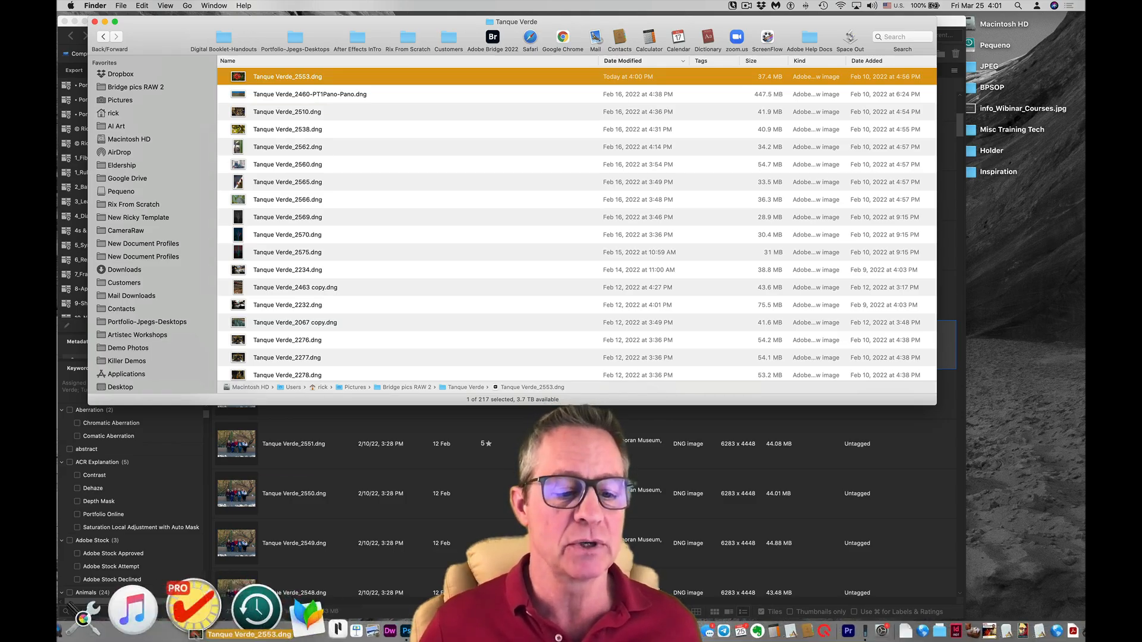
mouse_move(322, 608)
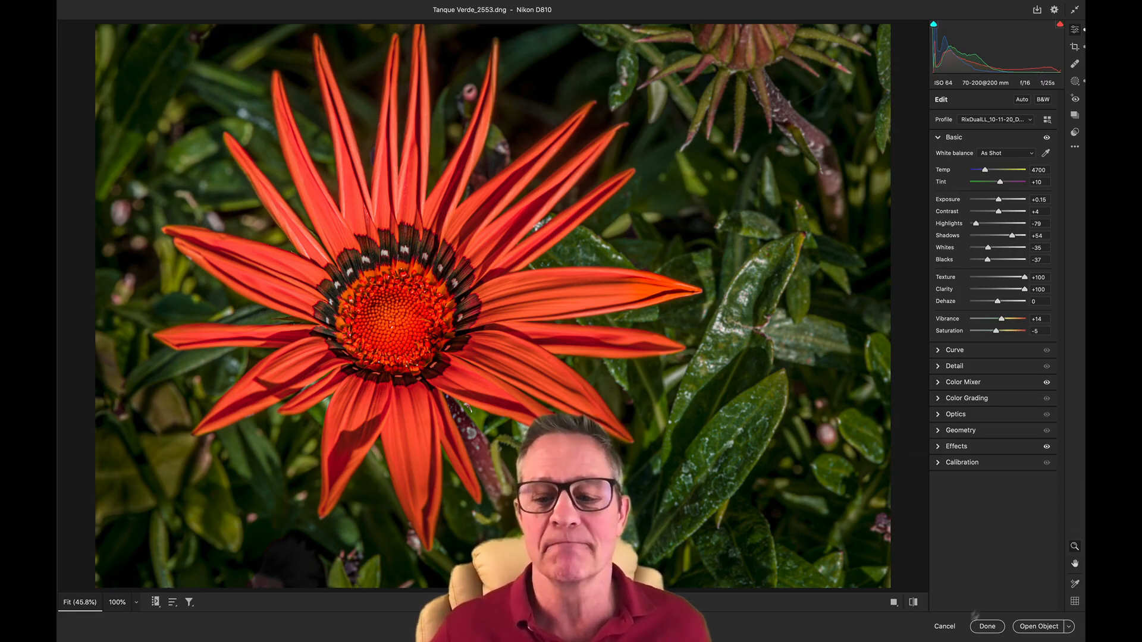
mouse_move(943, 626)
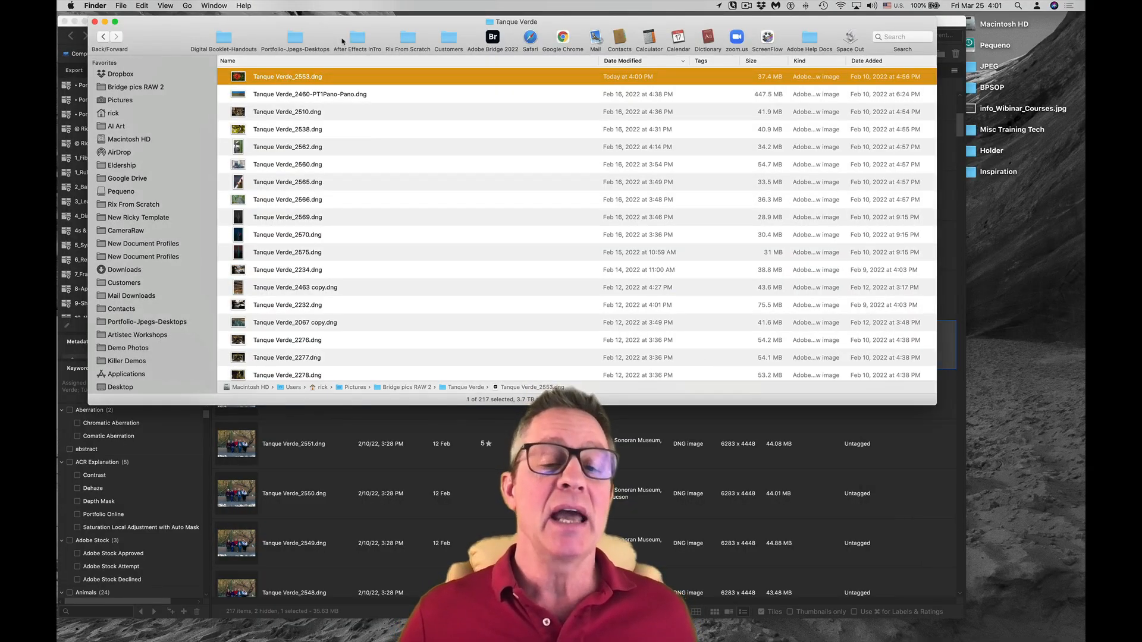
mouse_move(357, 38)
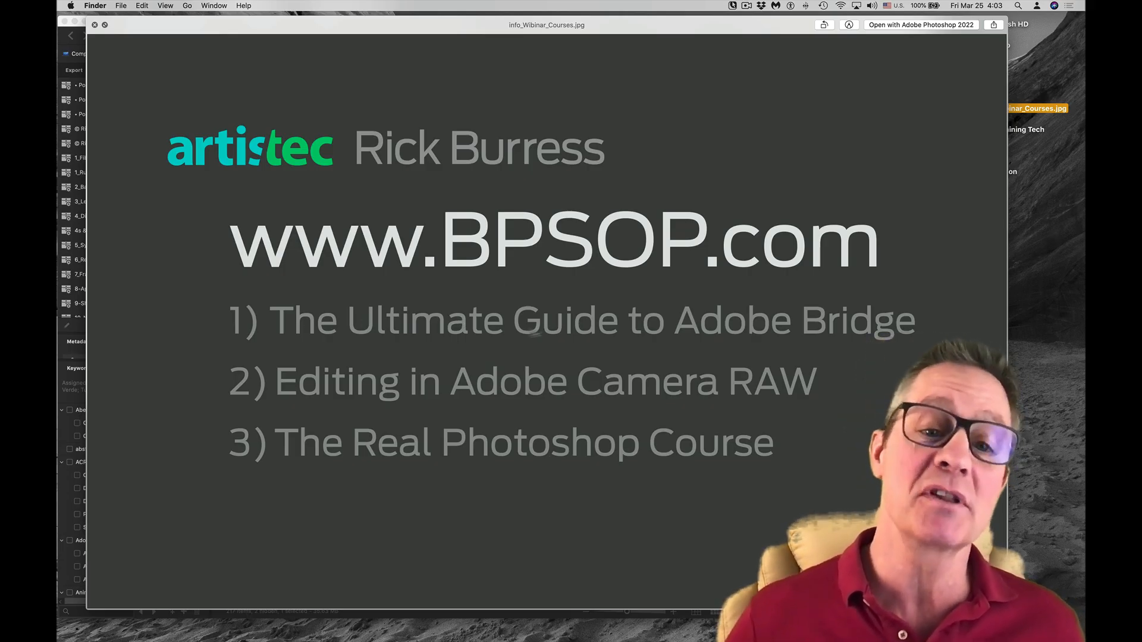
mouse_move(600, 308)
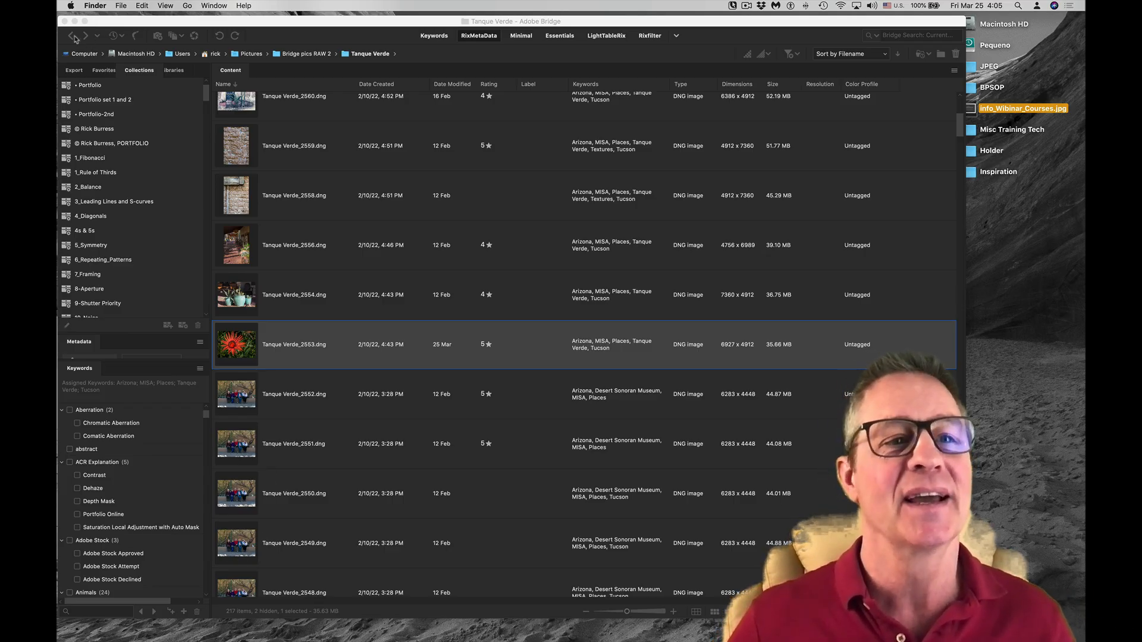
Select Watson Lake Prescott_3897.dng in the Portfolio collection and view the File menu
click(89, 85)
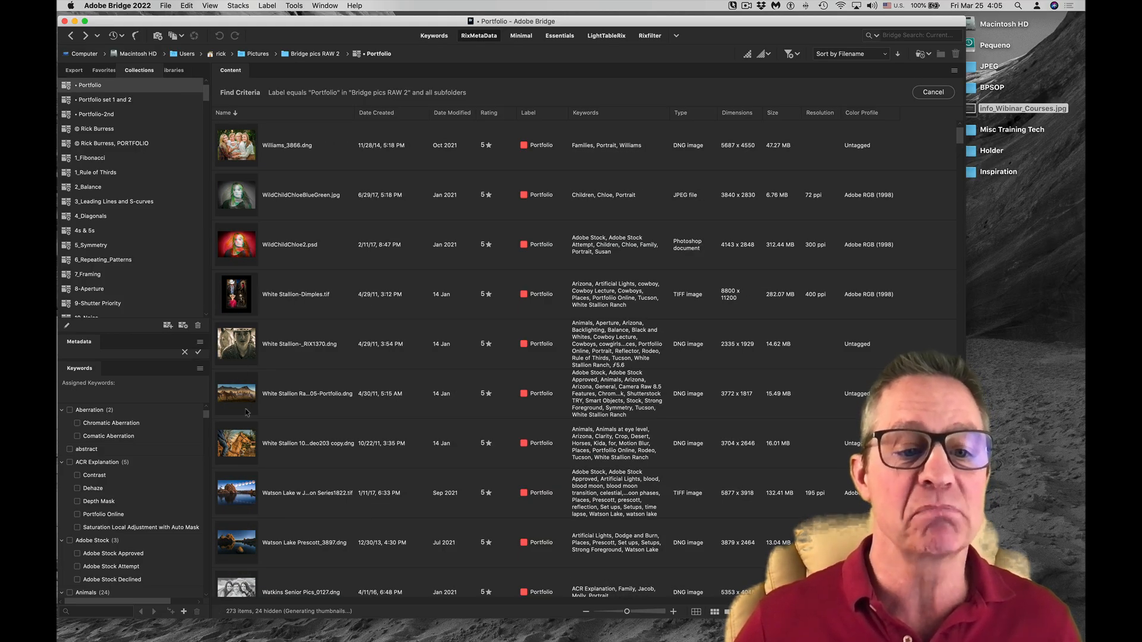
click(306, 542)
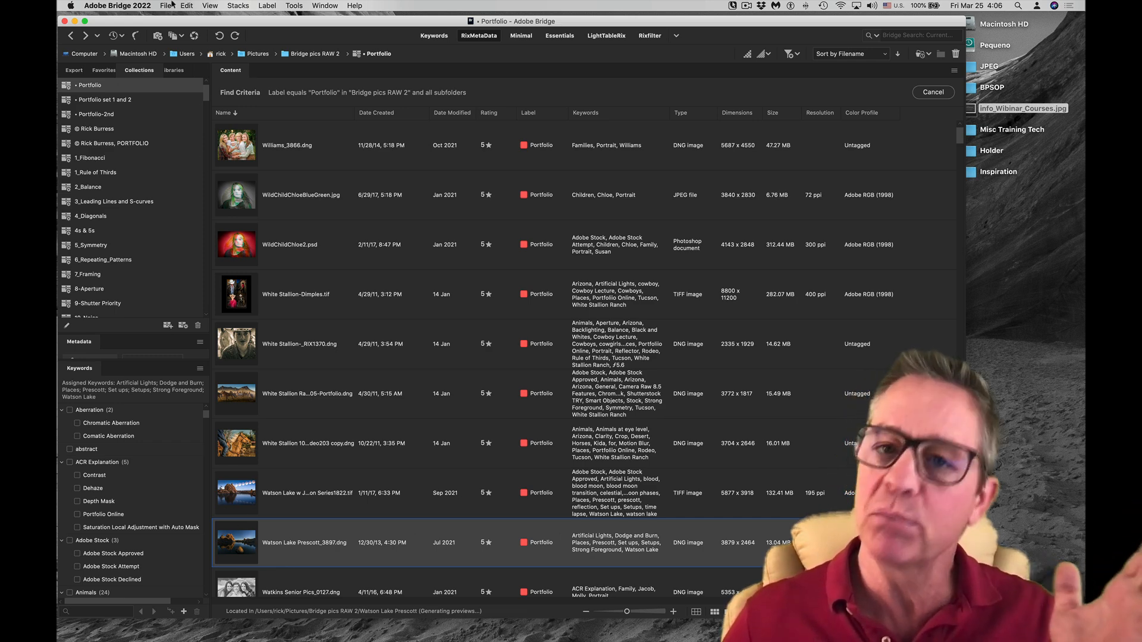
click(165, 6)
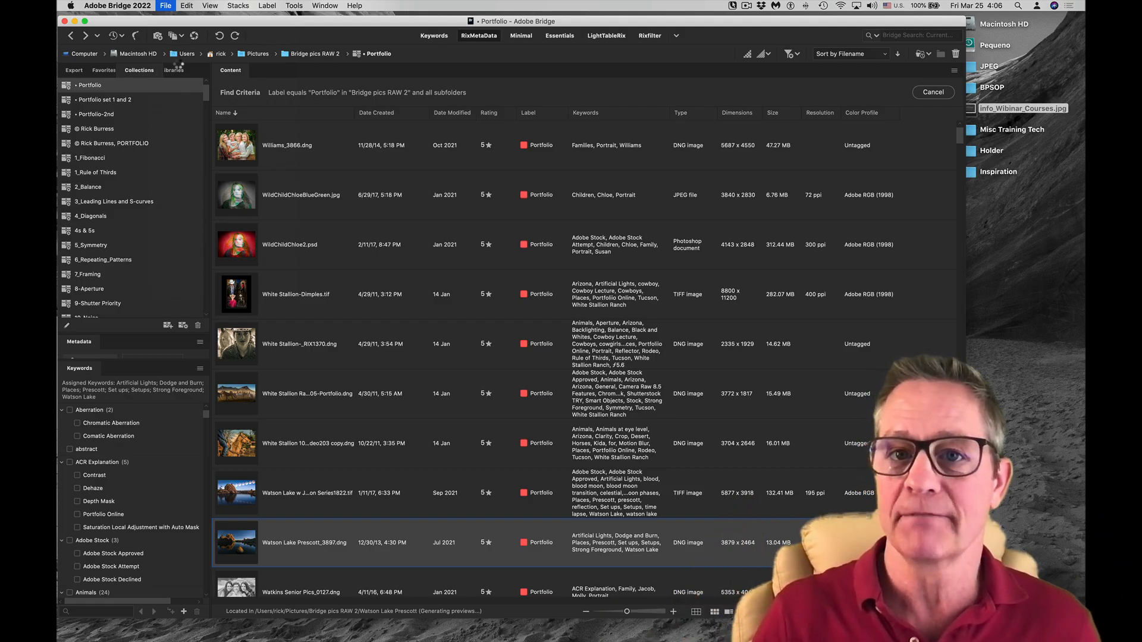
double_click(236, 542)
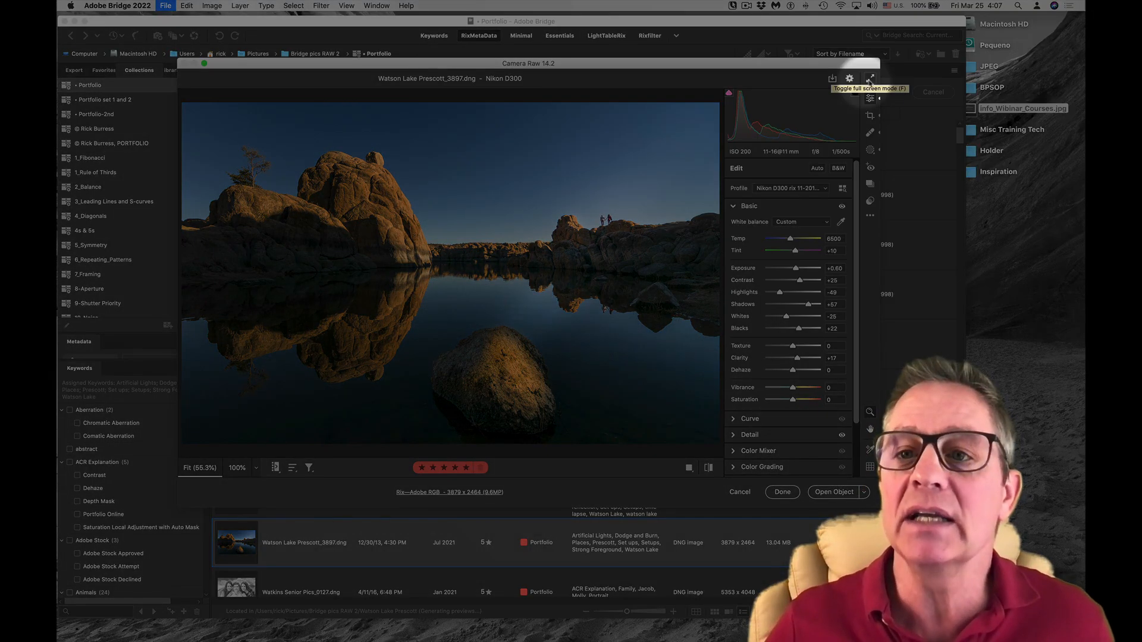
mouse_move(886, 91)
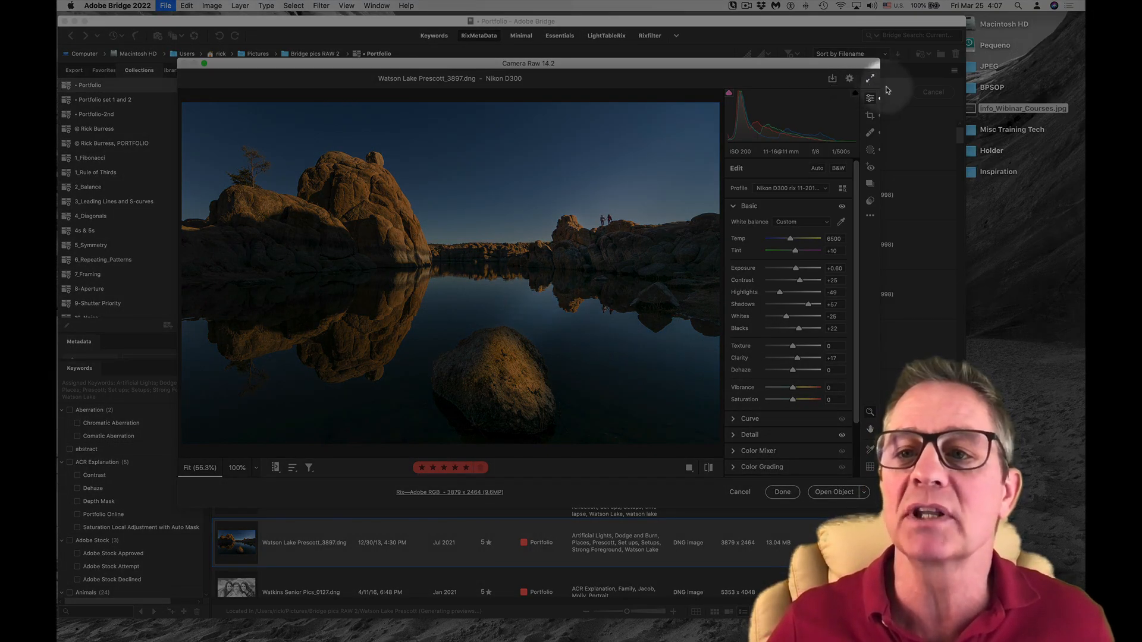
mouse_move(869, 79)
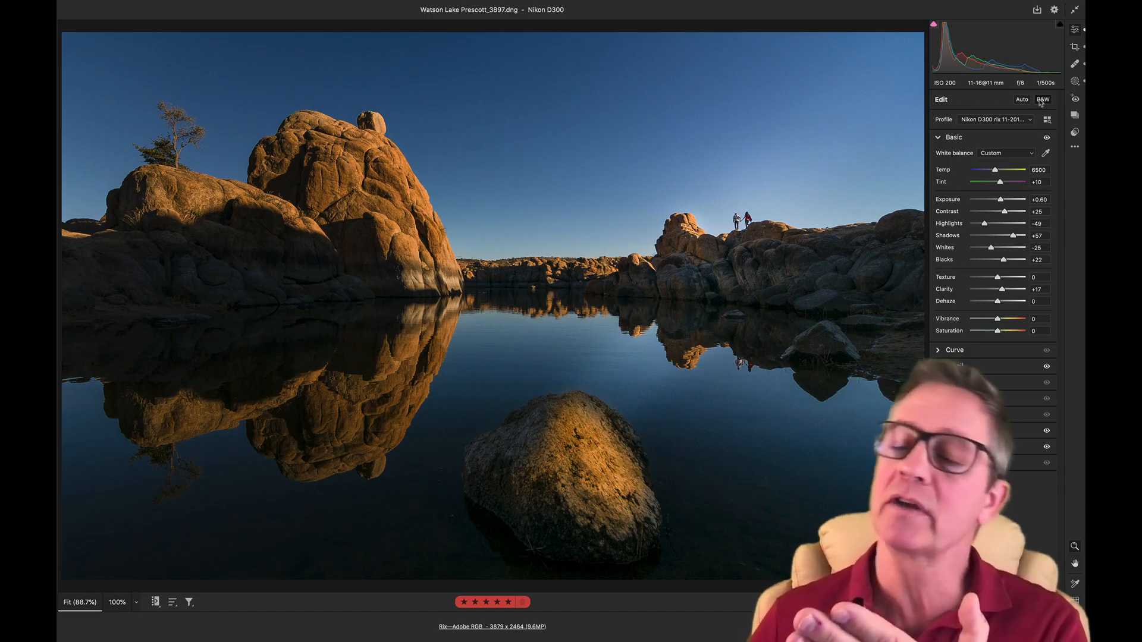
click(1042, 99)
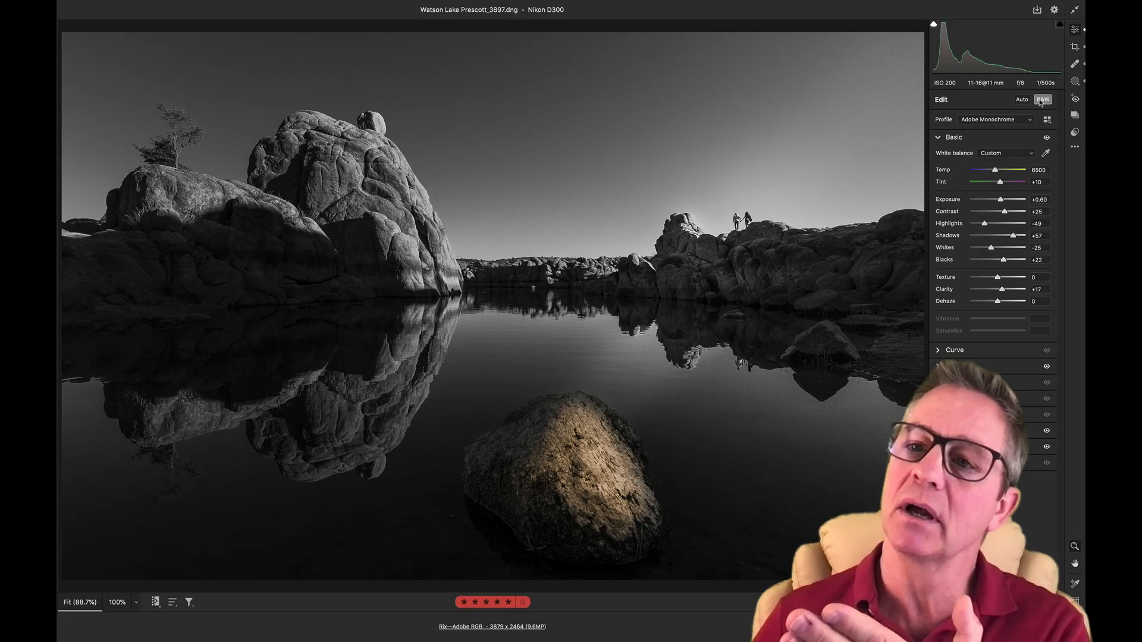
click(1042, 100)
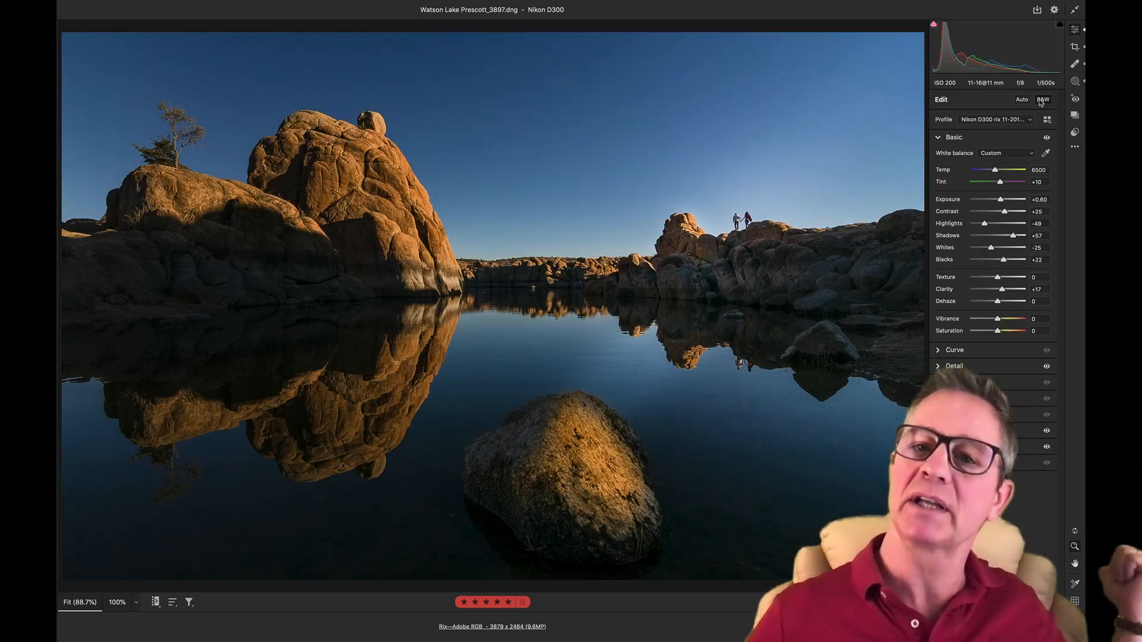
click(1042, 99)
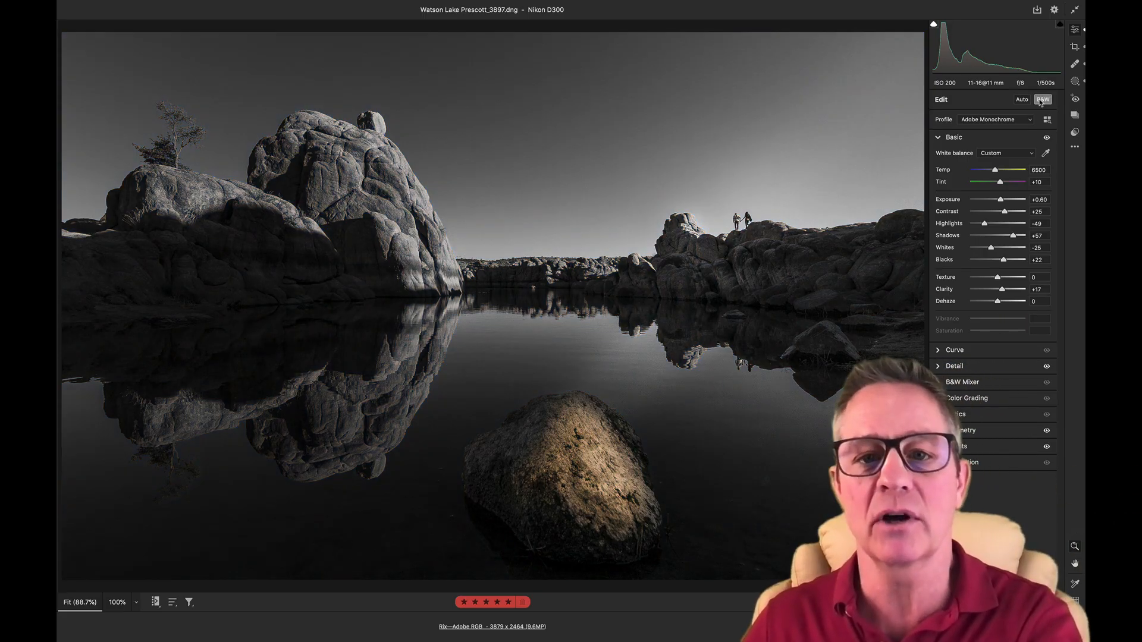
click(1042, 100)
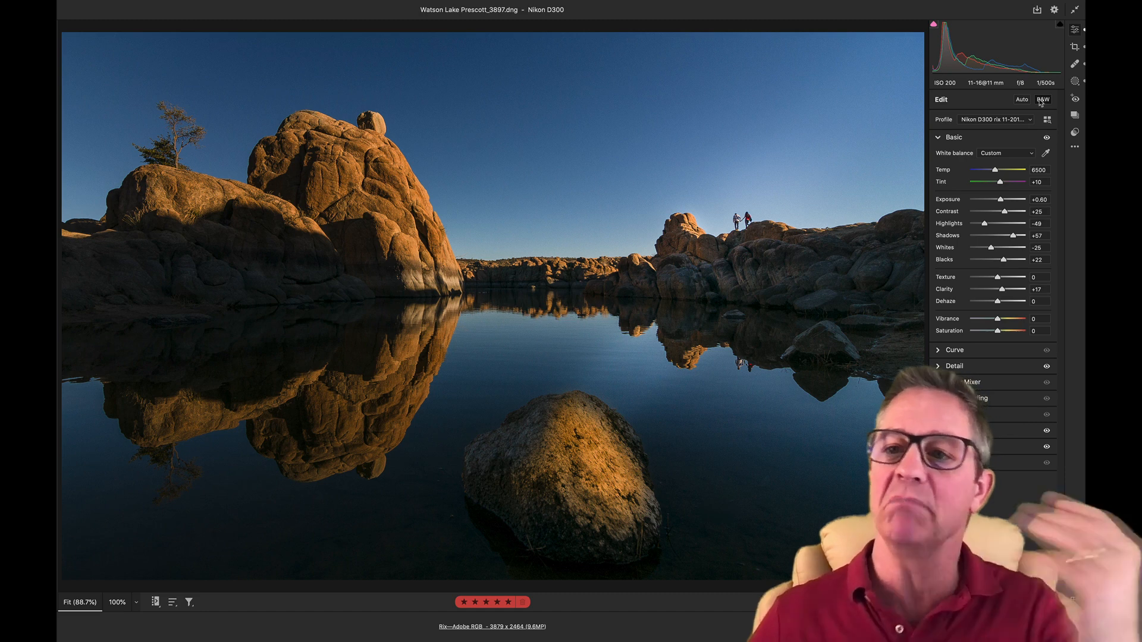
click(1043, 100)
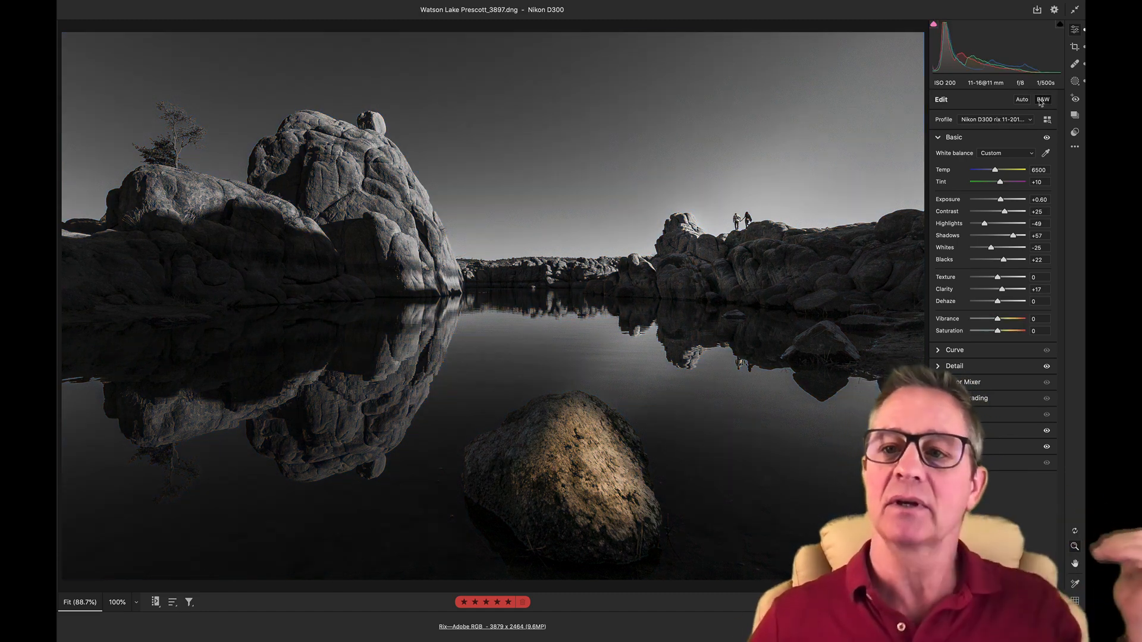
click(1042, 99)
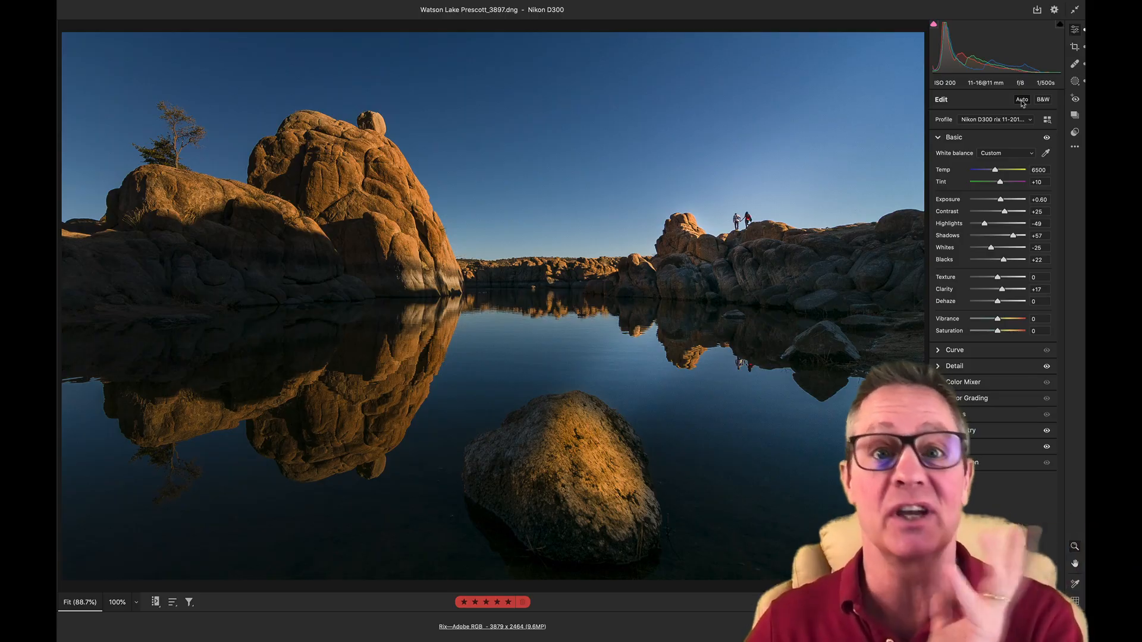
Zero the lake photo's Exposure, Contrast, Highlights, Shadows, Whites and Blacks sliders, leaving Clarity at +17
click(1021, 99)
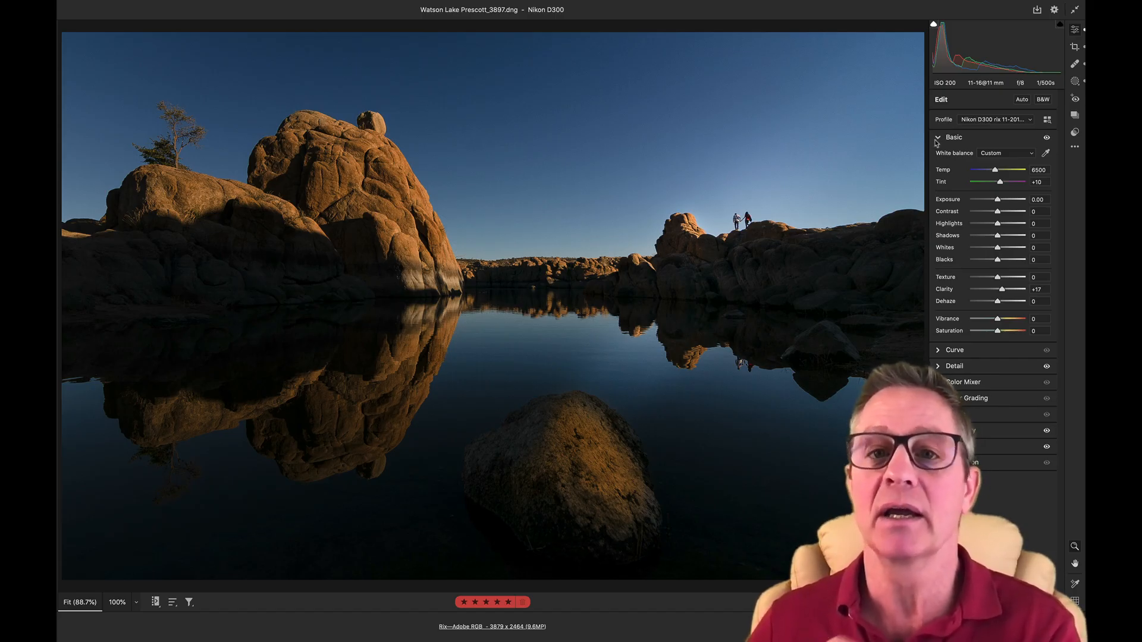
click(938, 137)
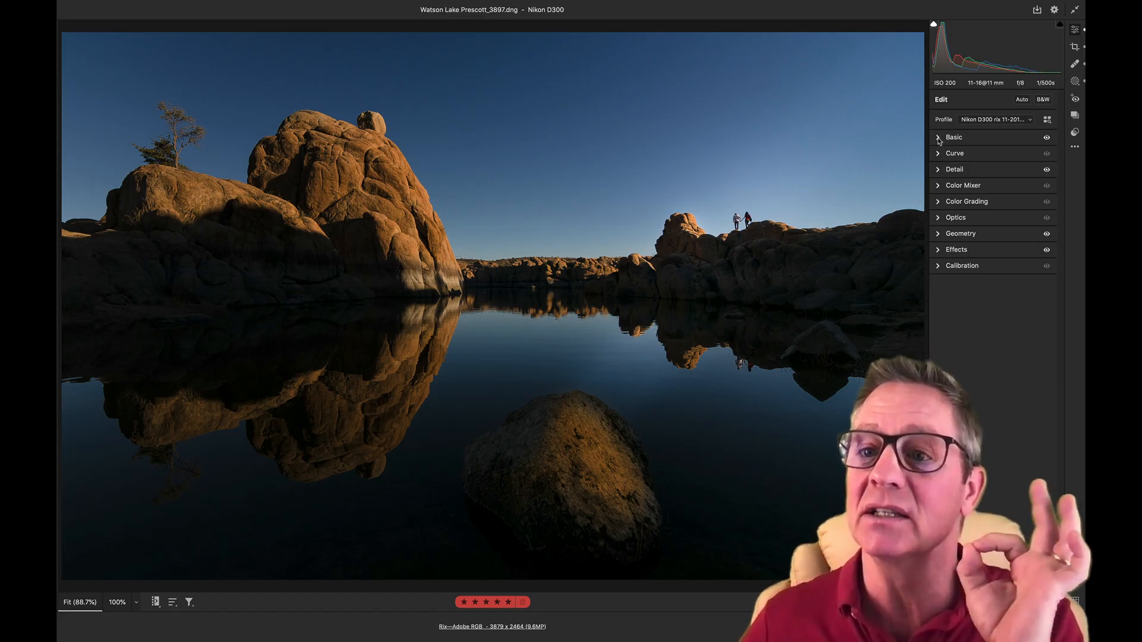
click(953, 137)
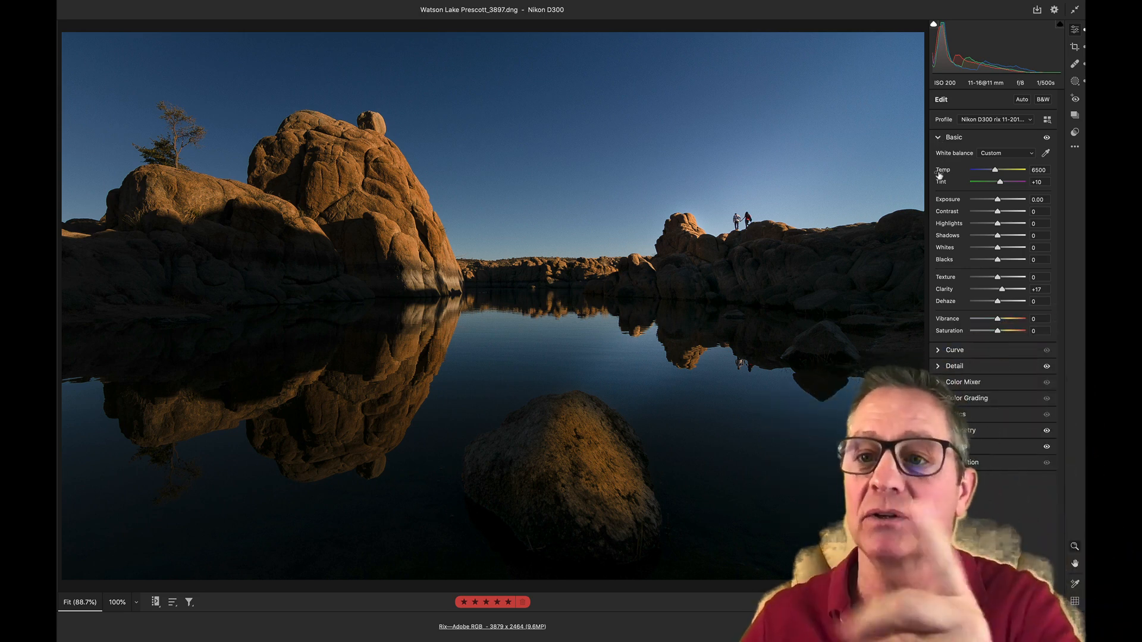
click(938, 136)
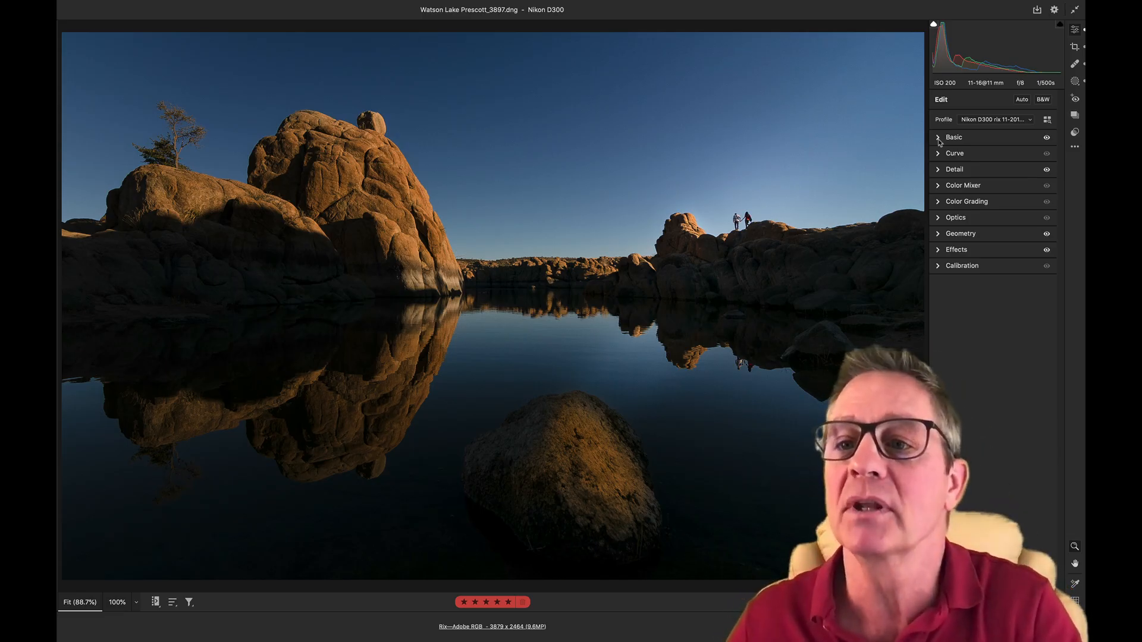
click(953, 136)
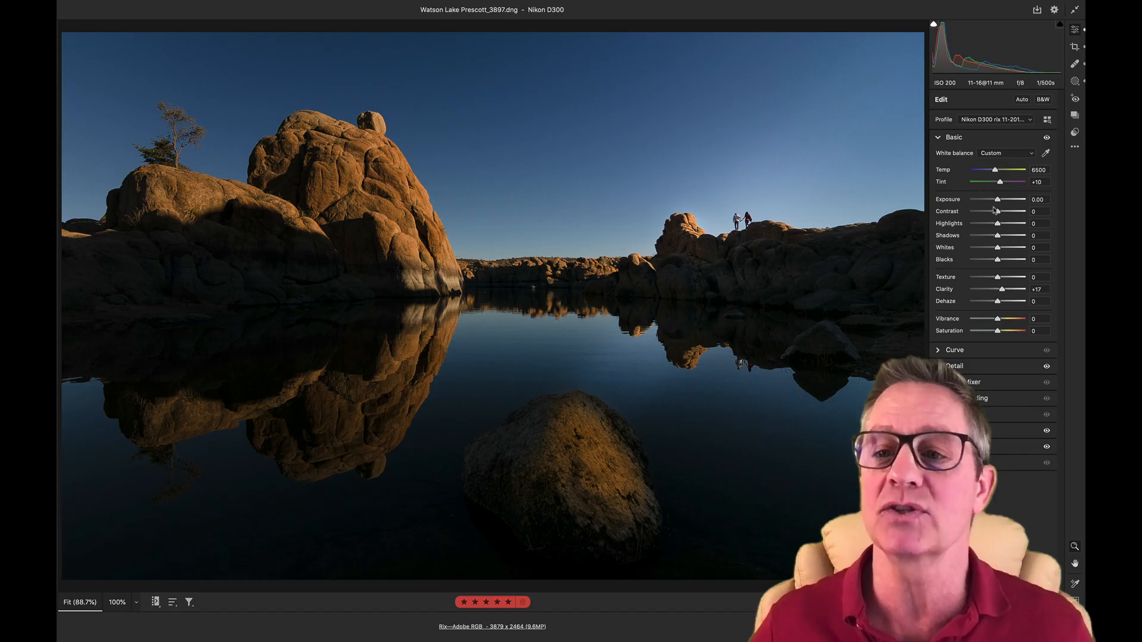
Try several Shadows values on the lake photo, settling at +63
drag(998, 235, 1003, 235)
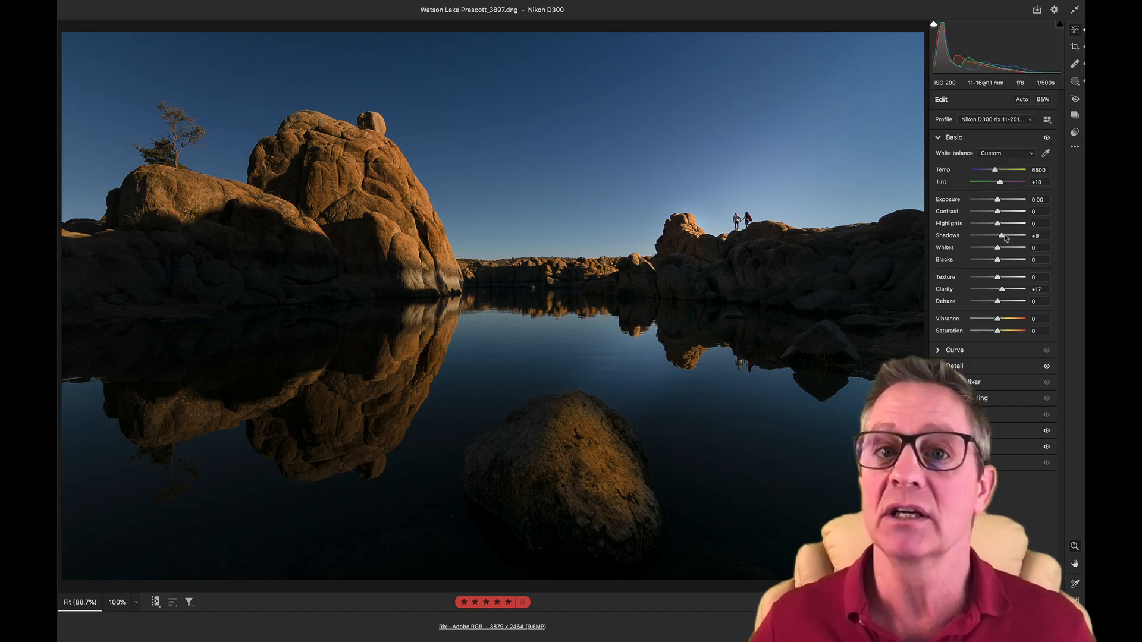
drag(1000, 236, 1013, 236)
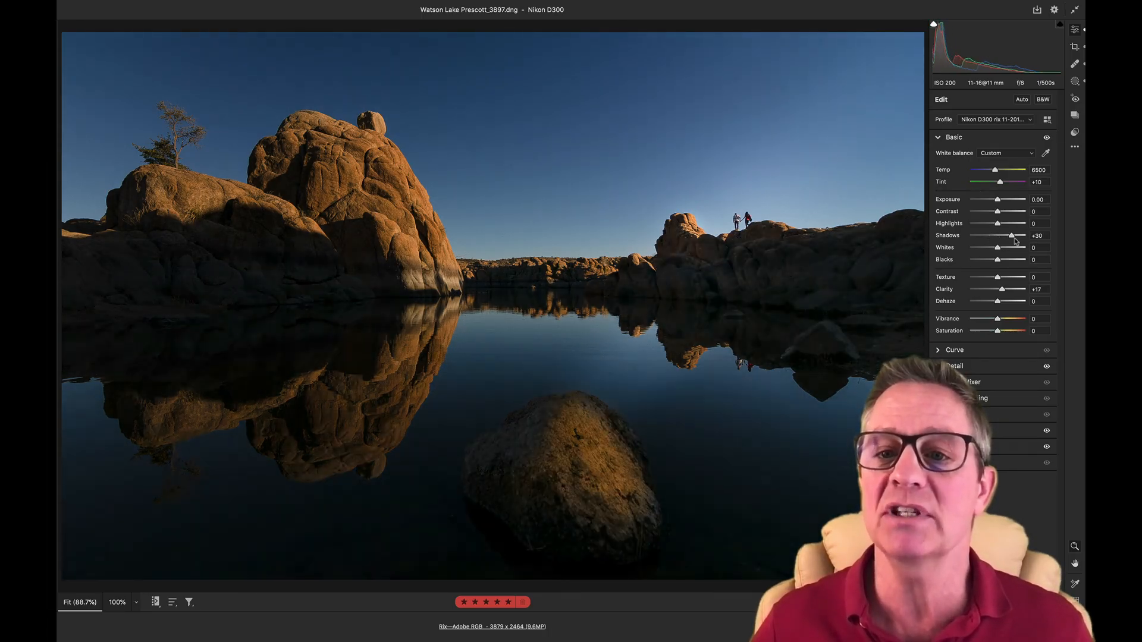
drag(1009, 236, 1019, 236)
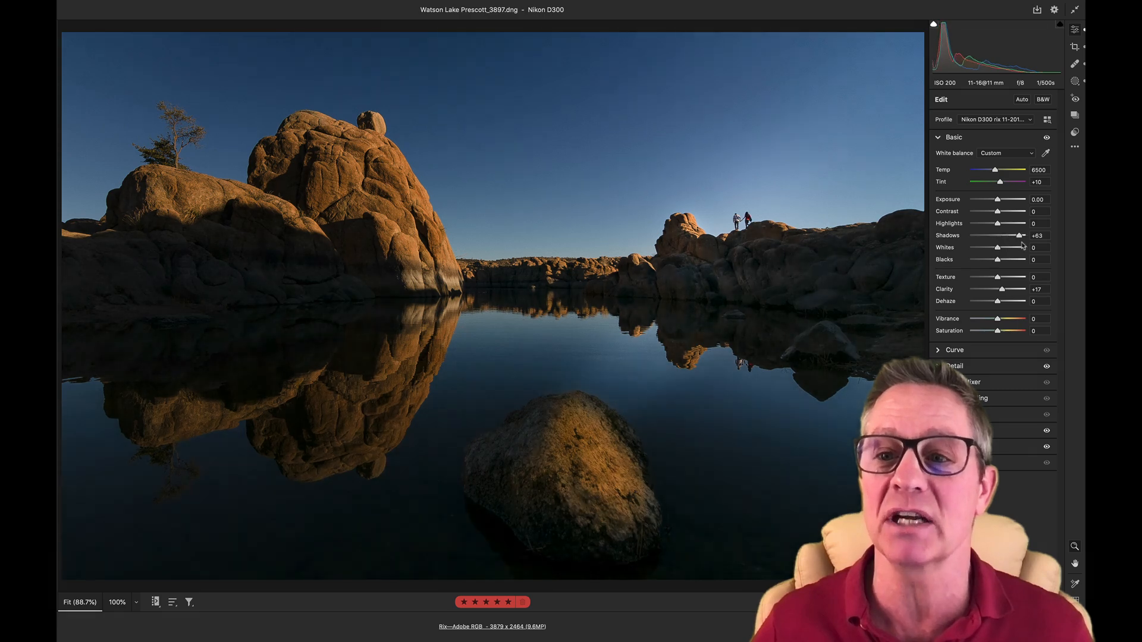
drag(1019, 236, 990, 235)
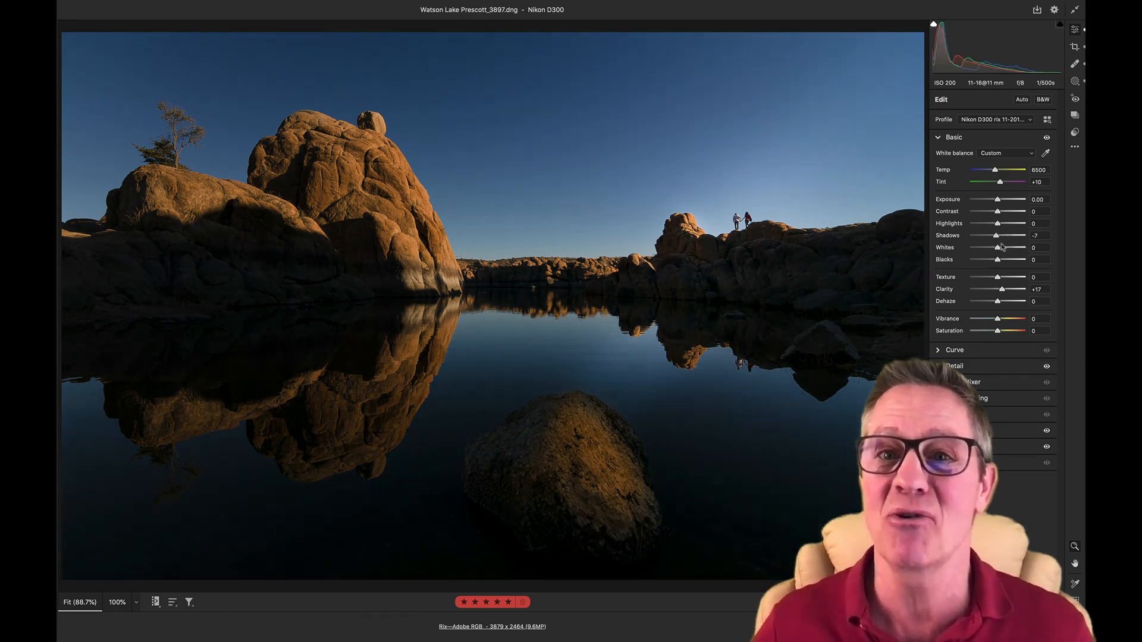
drag(990, 235, 1009, 236)
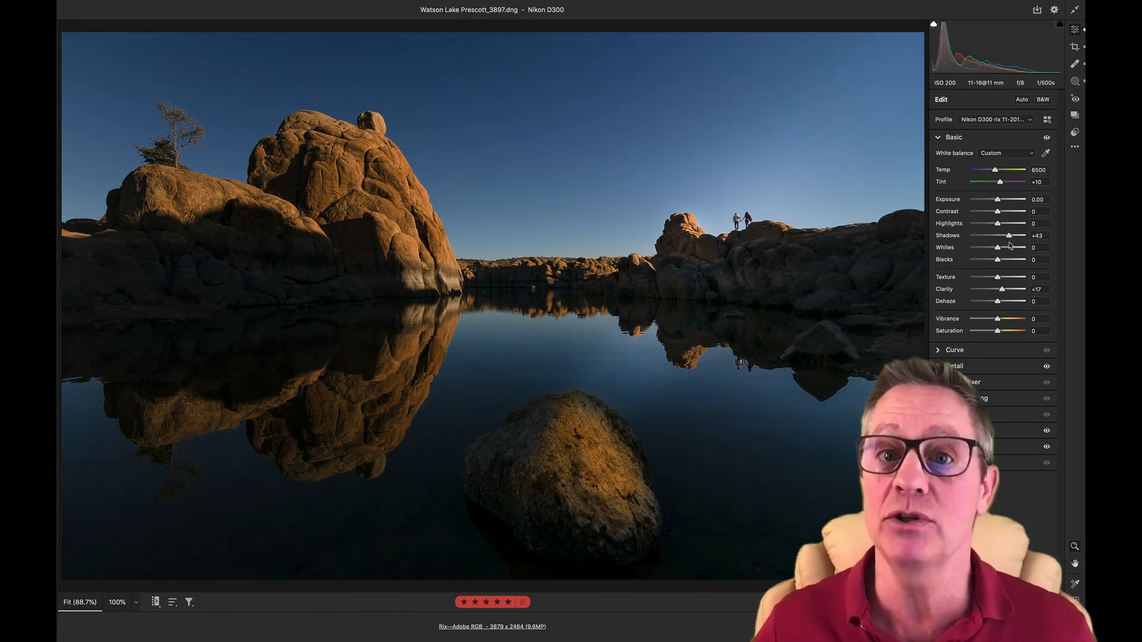
drag(1008, 235, 1019, 236)
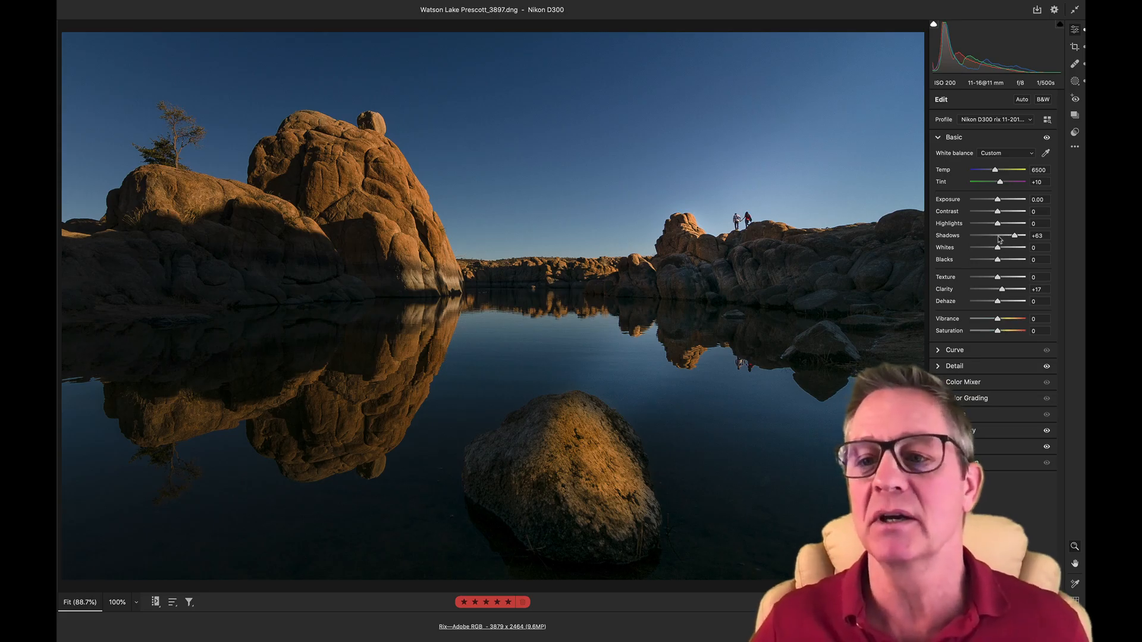
click(953, 137)
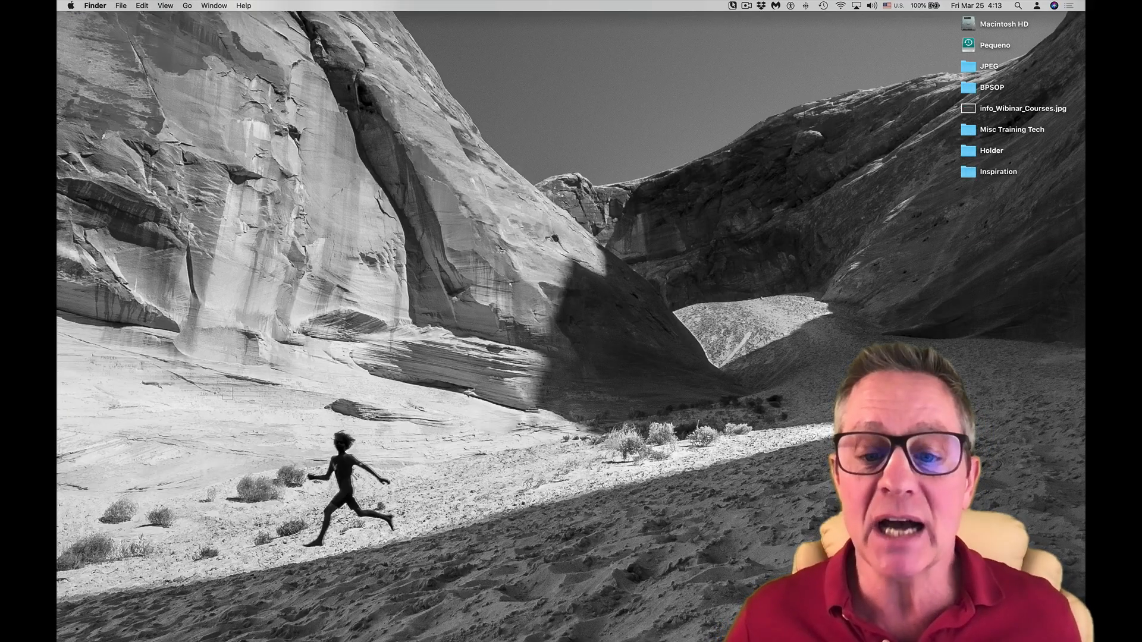
mouse_move(602, 612)
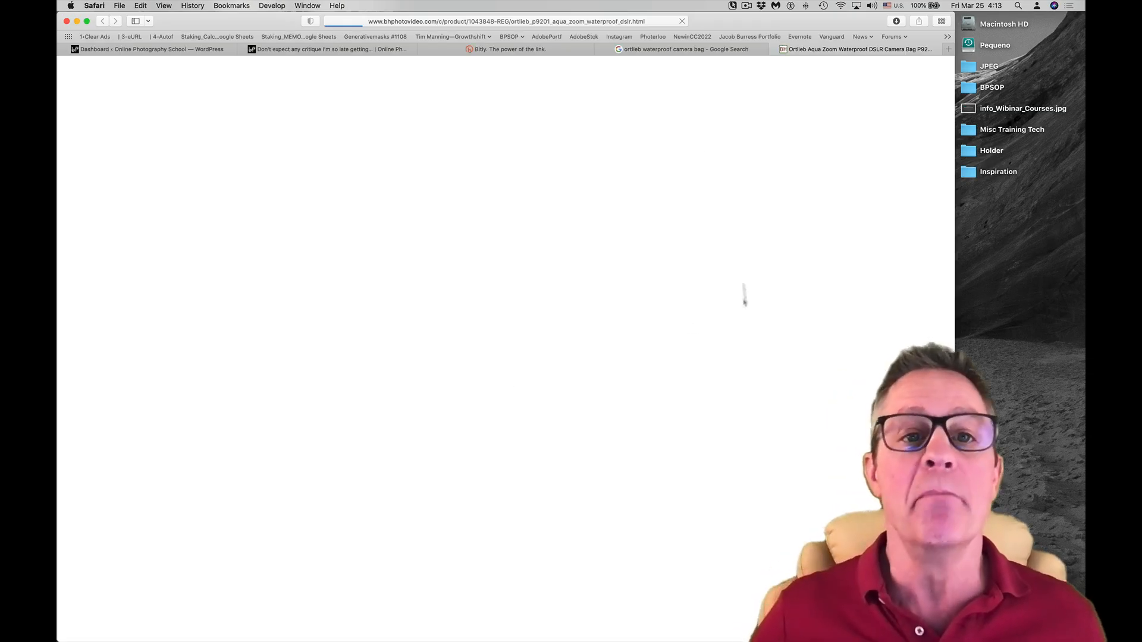
Go to artistec.com and open Rick Burress's Testimonials page
click(503, 21)
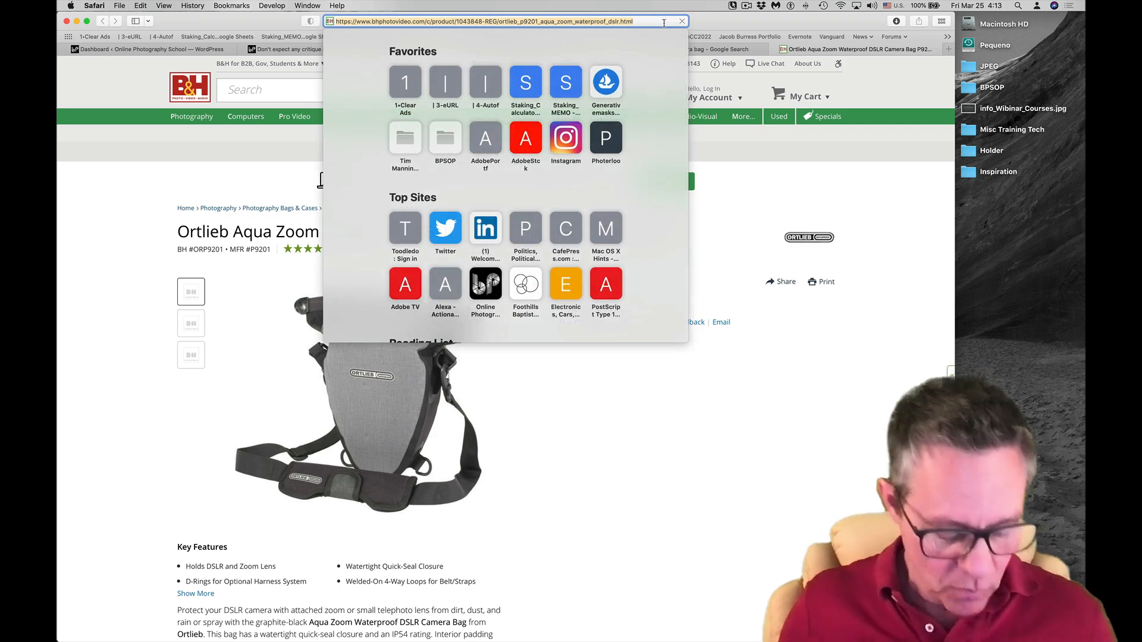
text(artistec.com)
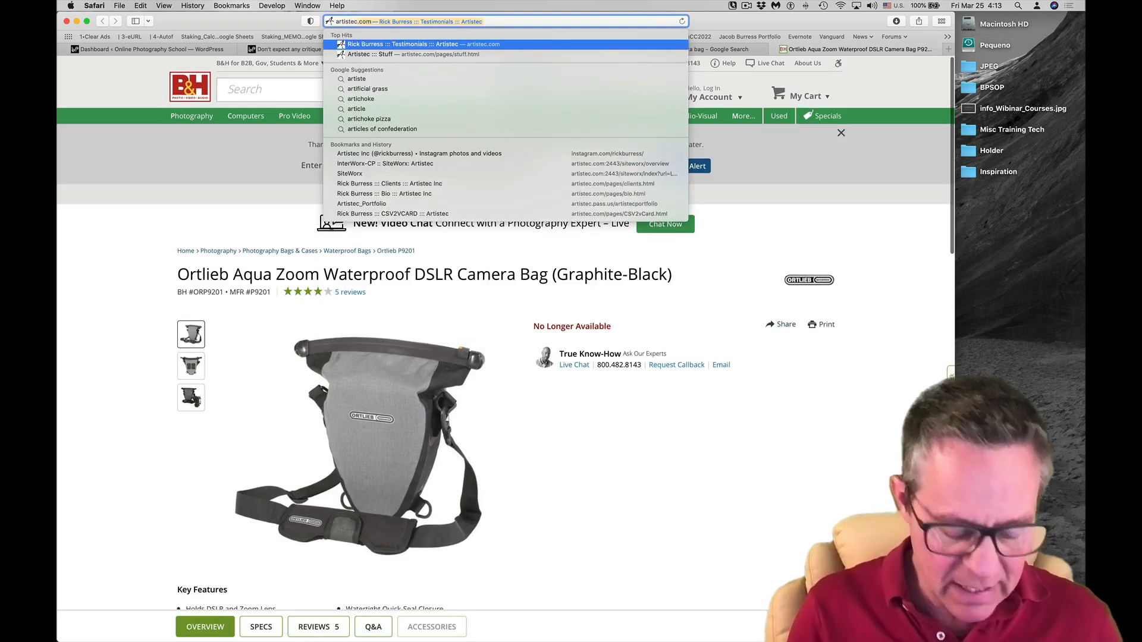
click(402, 44)
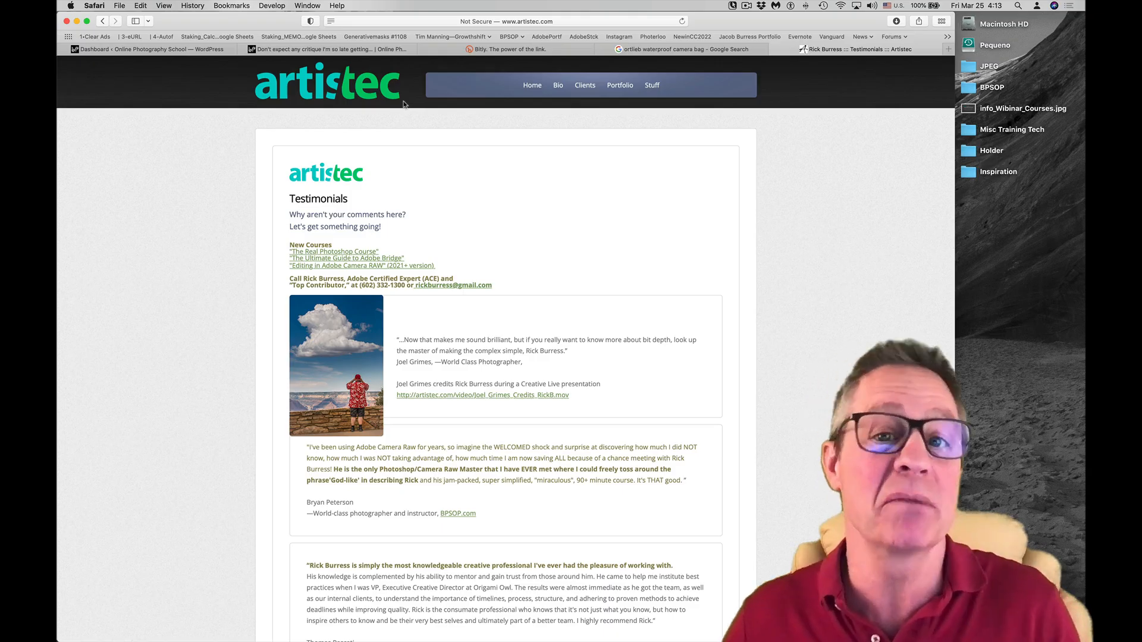
mouse_move(434, 113)
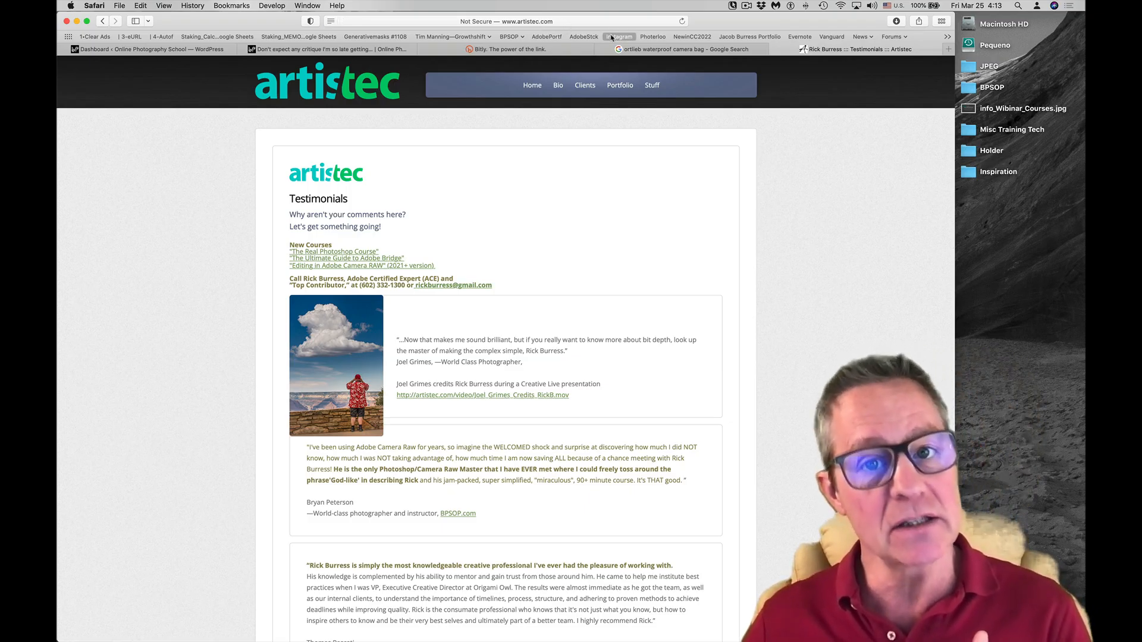
Open the Artistec Inc Instagram profile and select its username
click(618, 37)
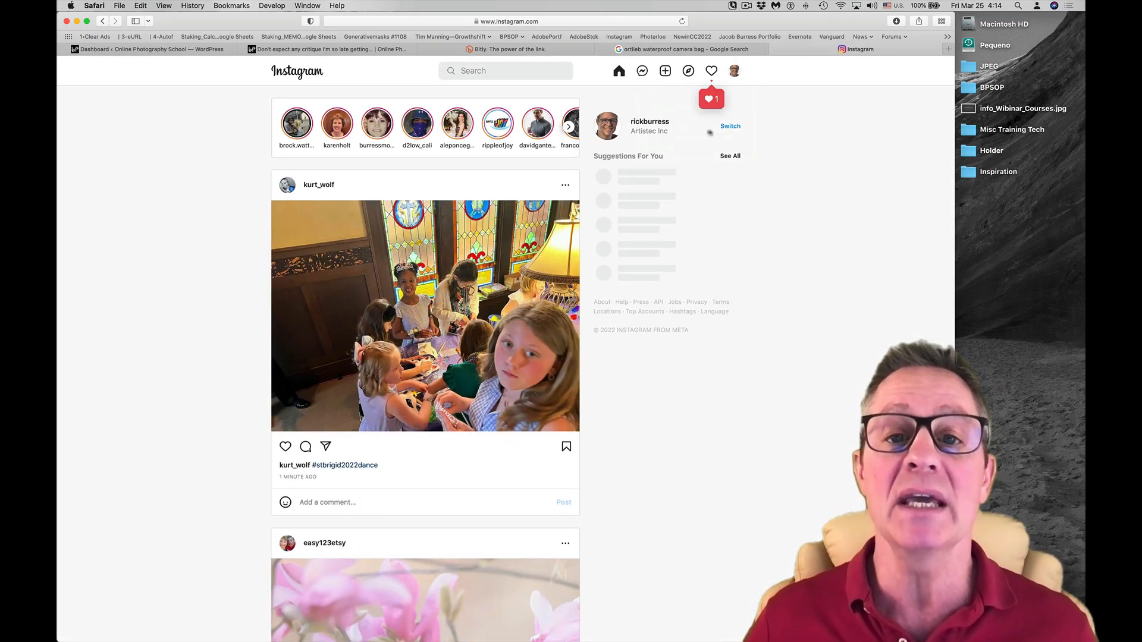
click(734, 71)
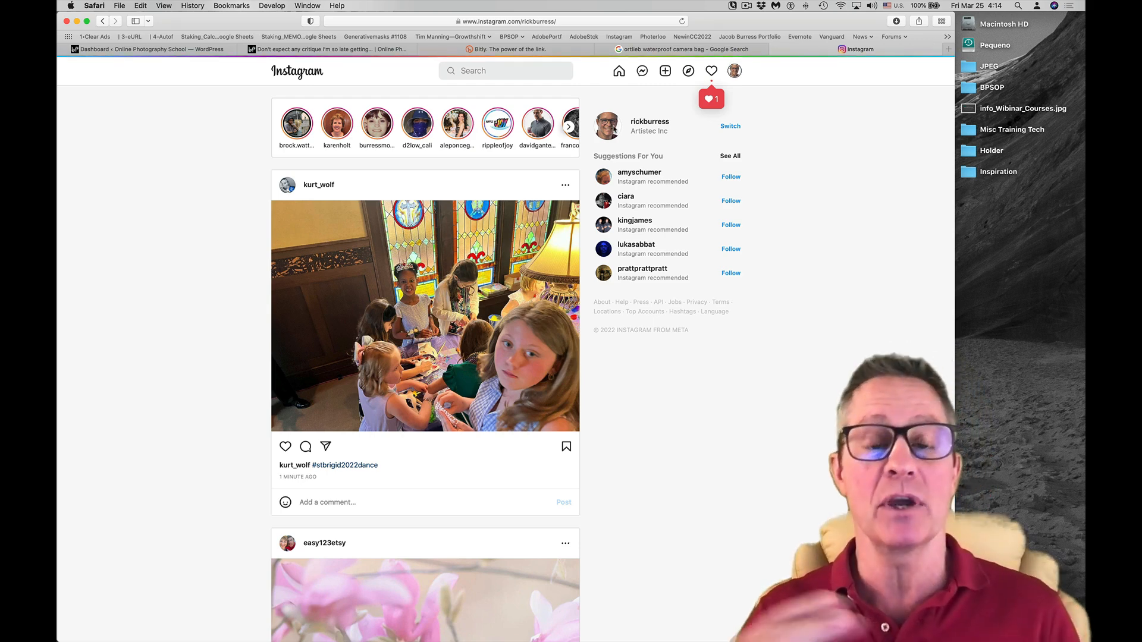
click(735, 71)
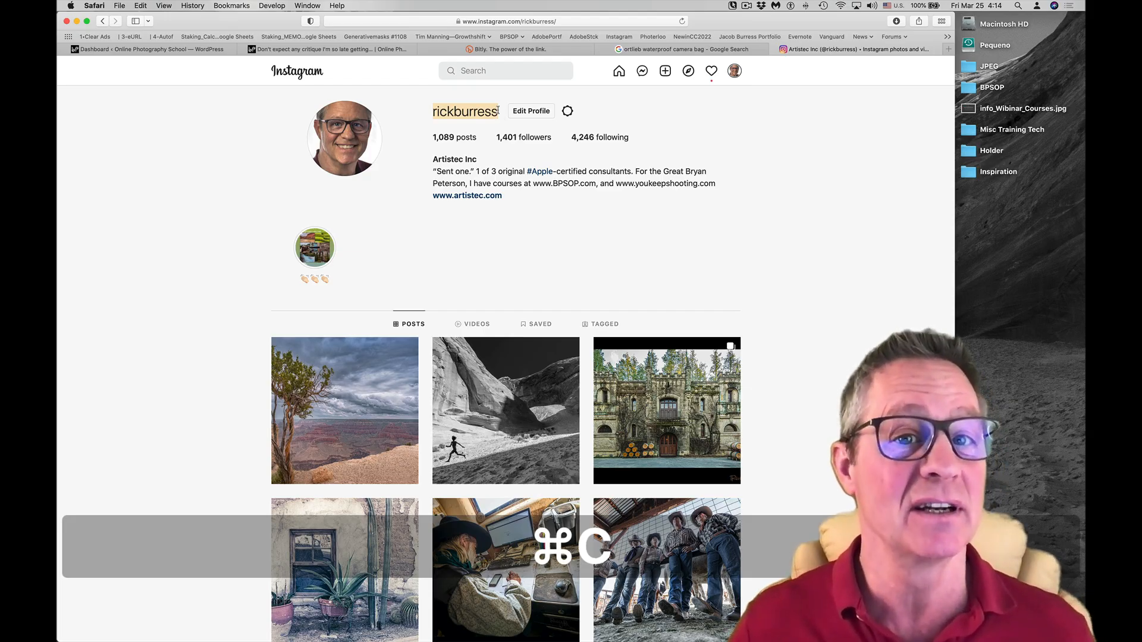
key(cmd+v)
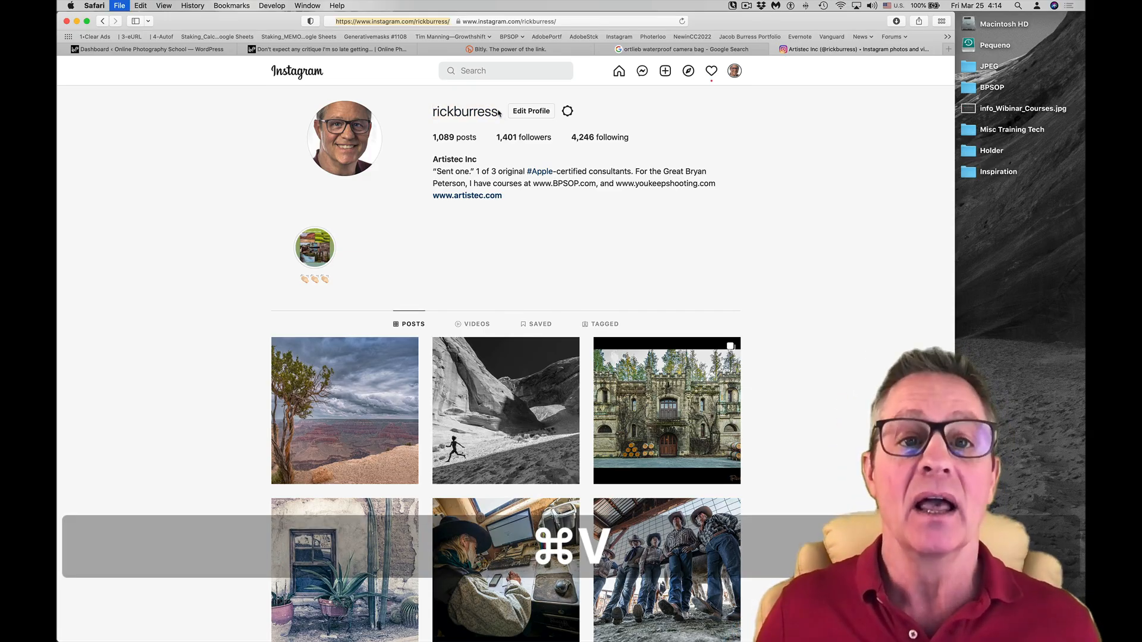
click(503, 20)
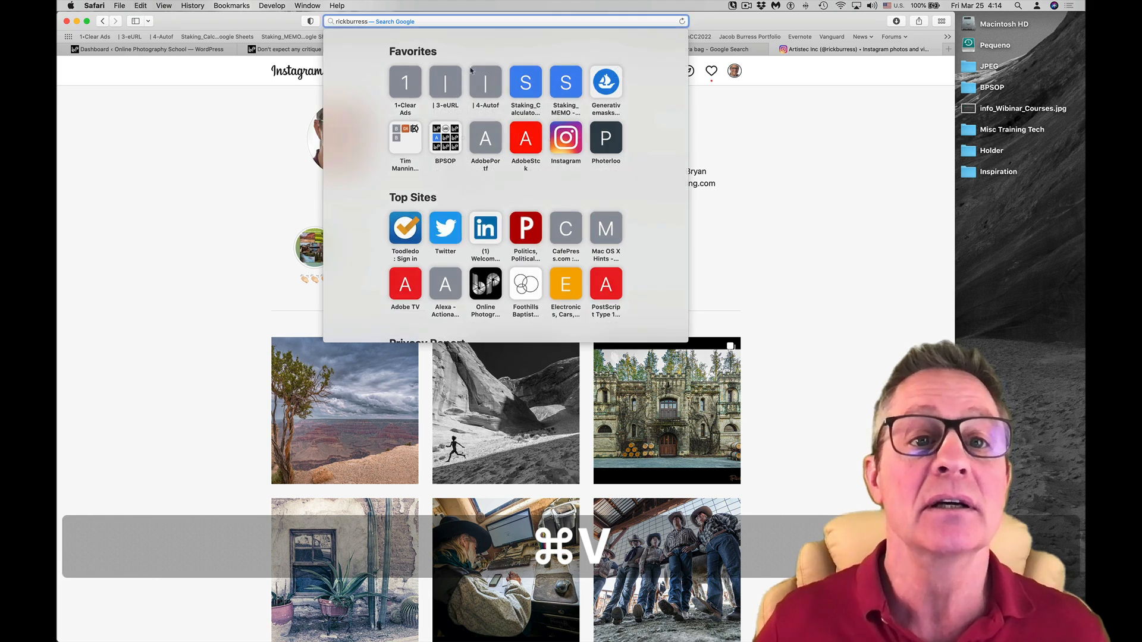
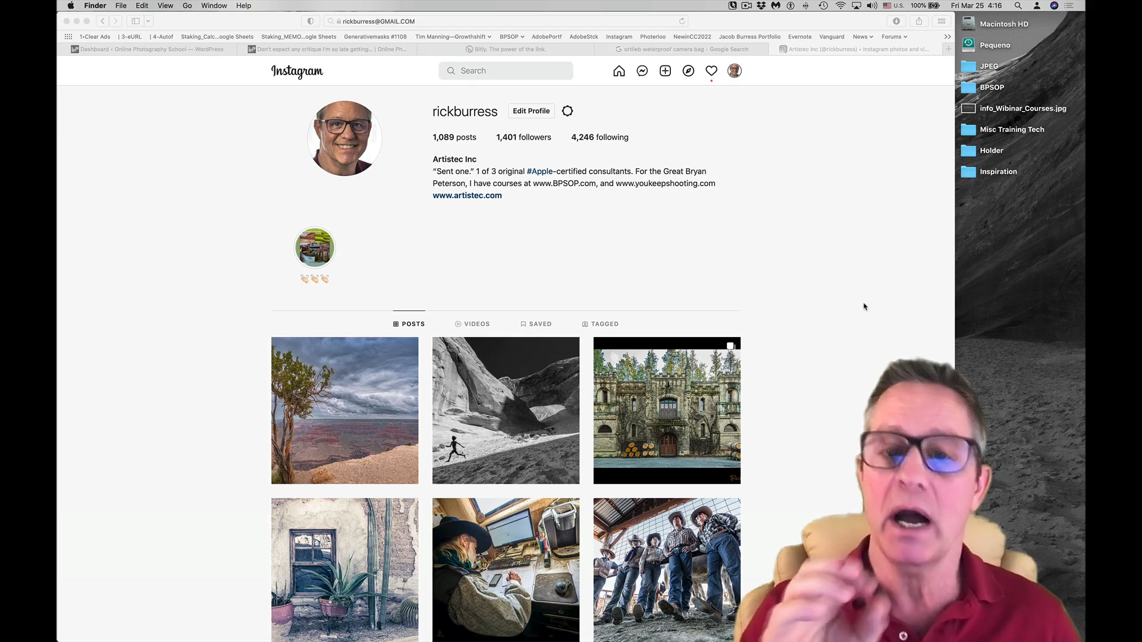
Close the remaining two Safari tabs and quit Safari
key(cmd+w)
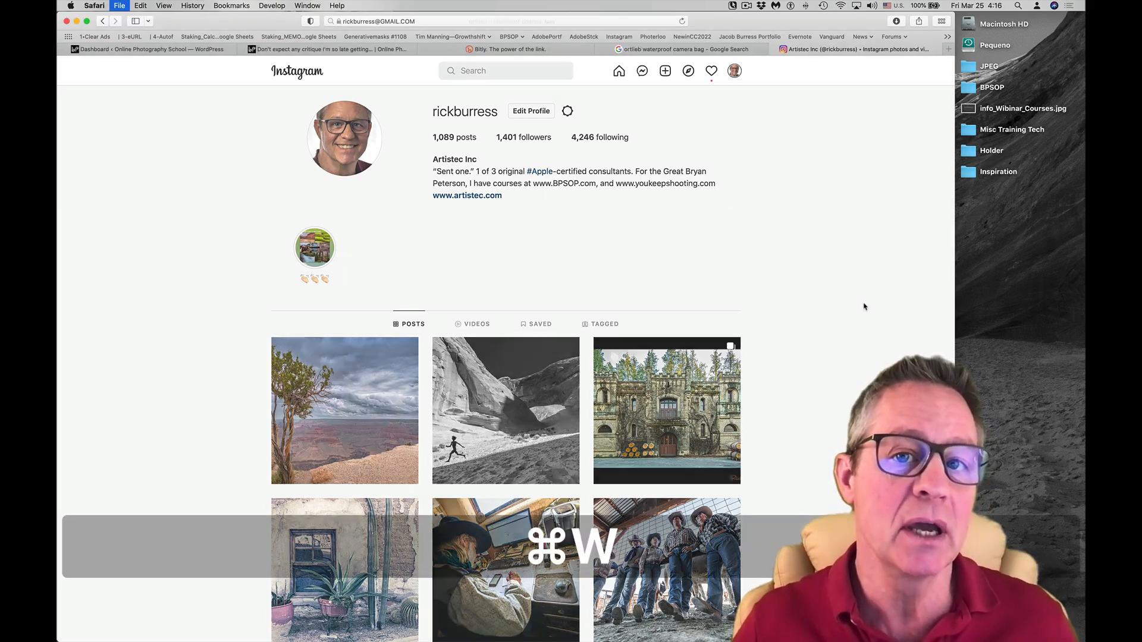
key(cmd+w)
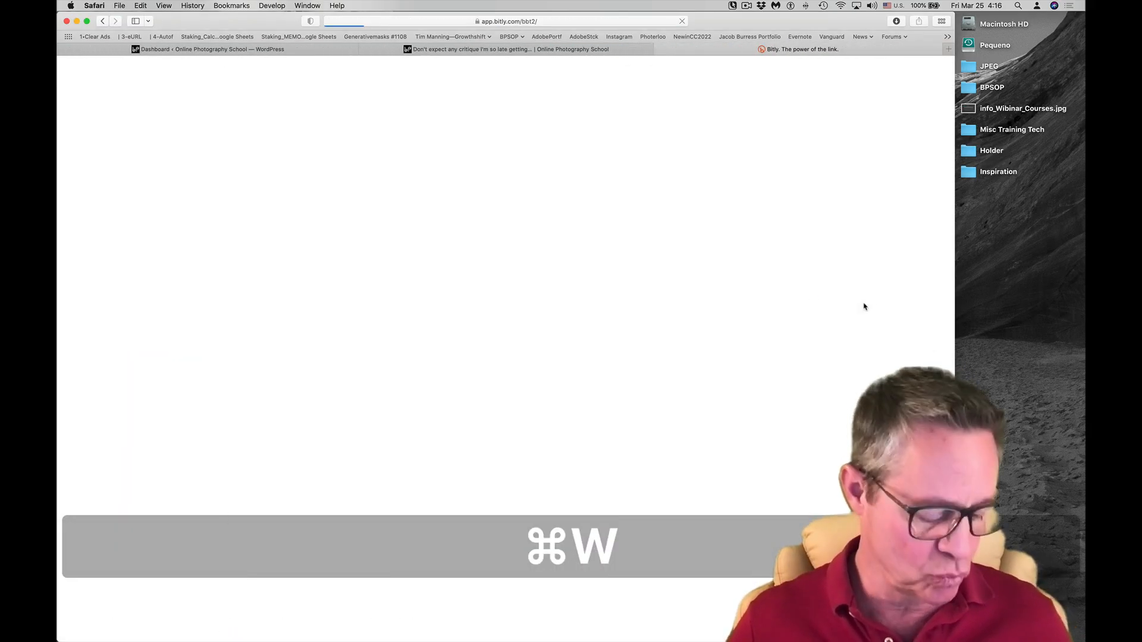
key(cmd+q)
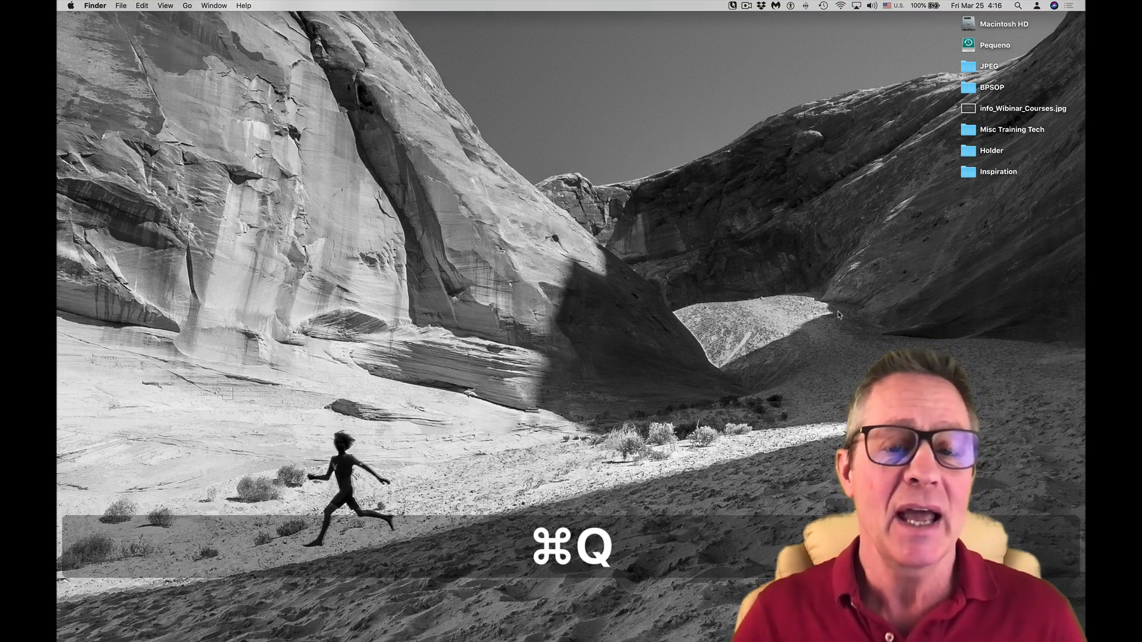